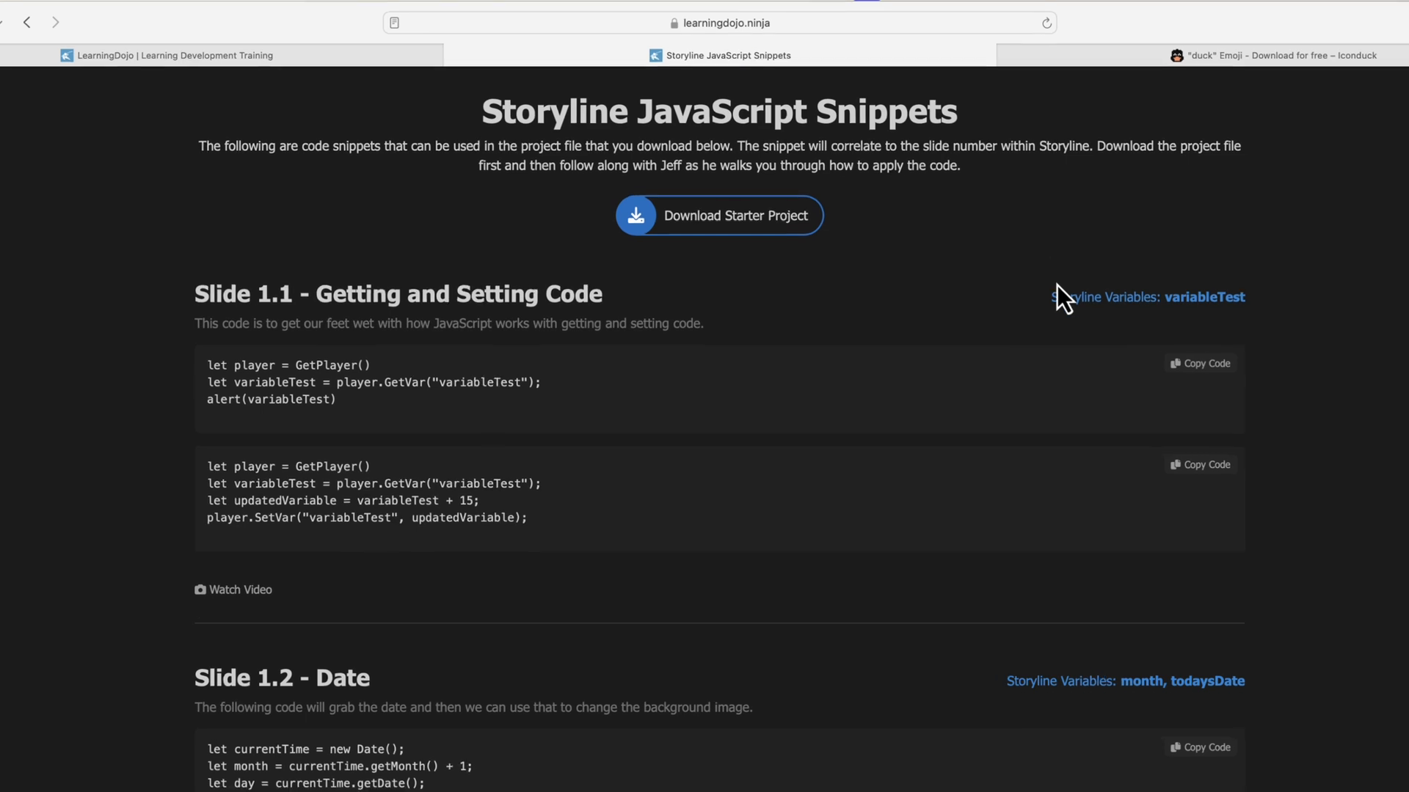
Step: Start an Execute JavaScript trigger on Rectangle 1 of slide 1.13, firing when the timeline starts
left_click(719, 23)
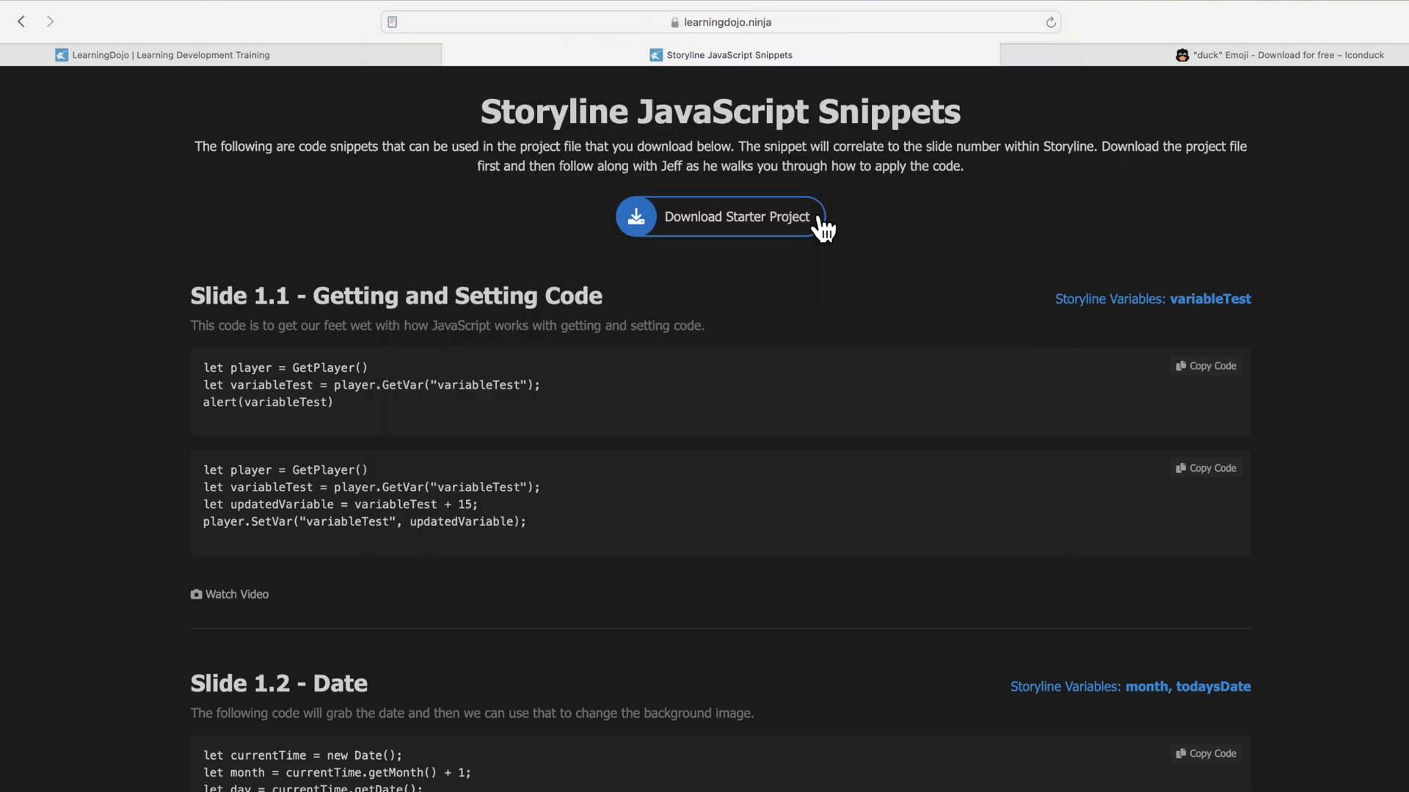
scroll("down", 3)
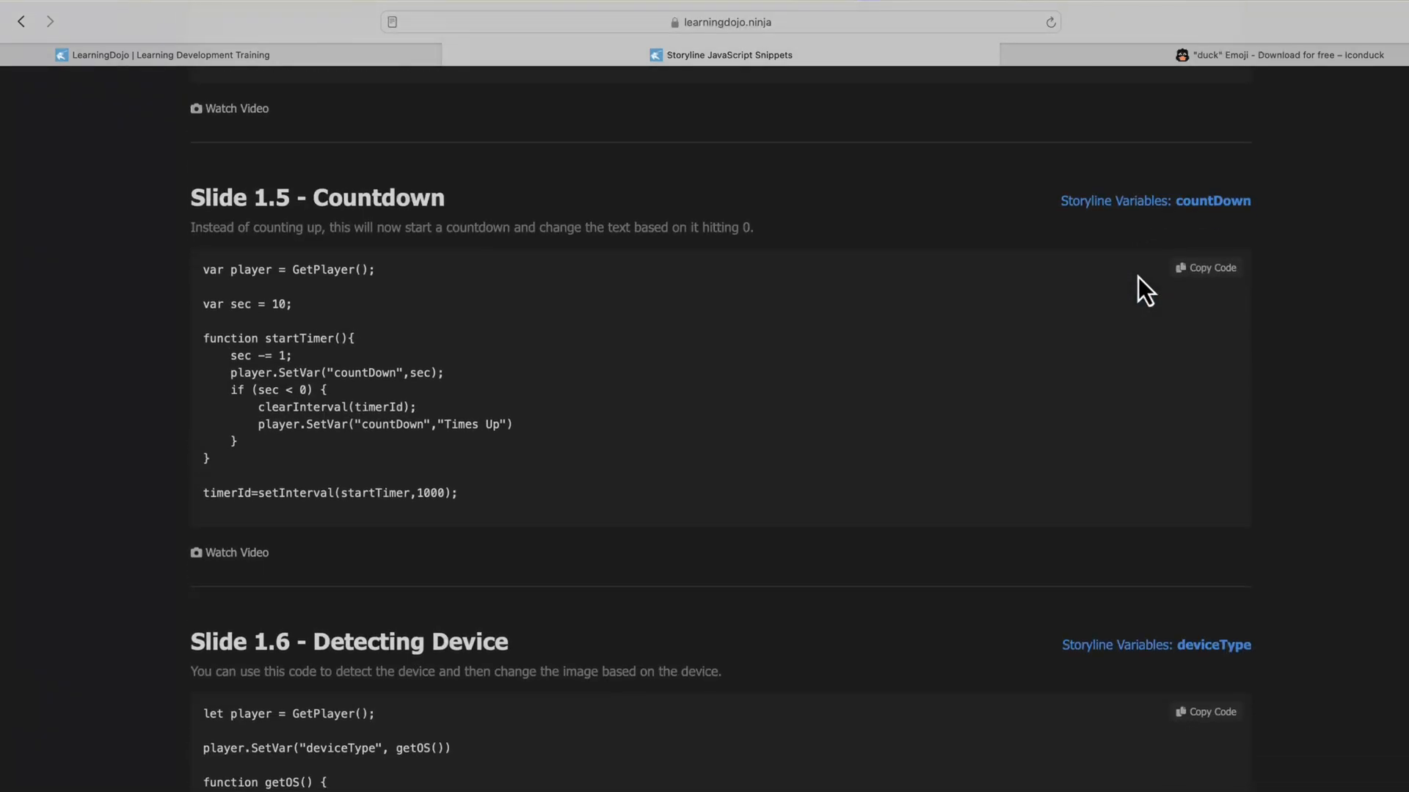
scroll("down", 3)
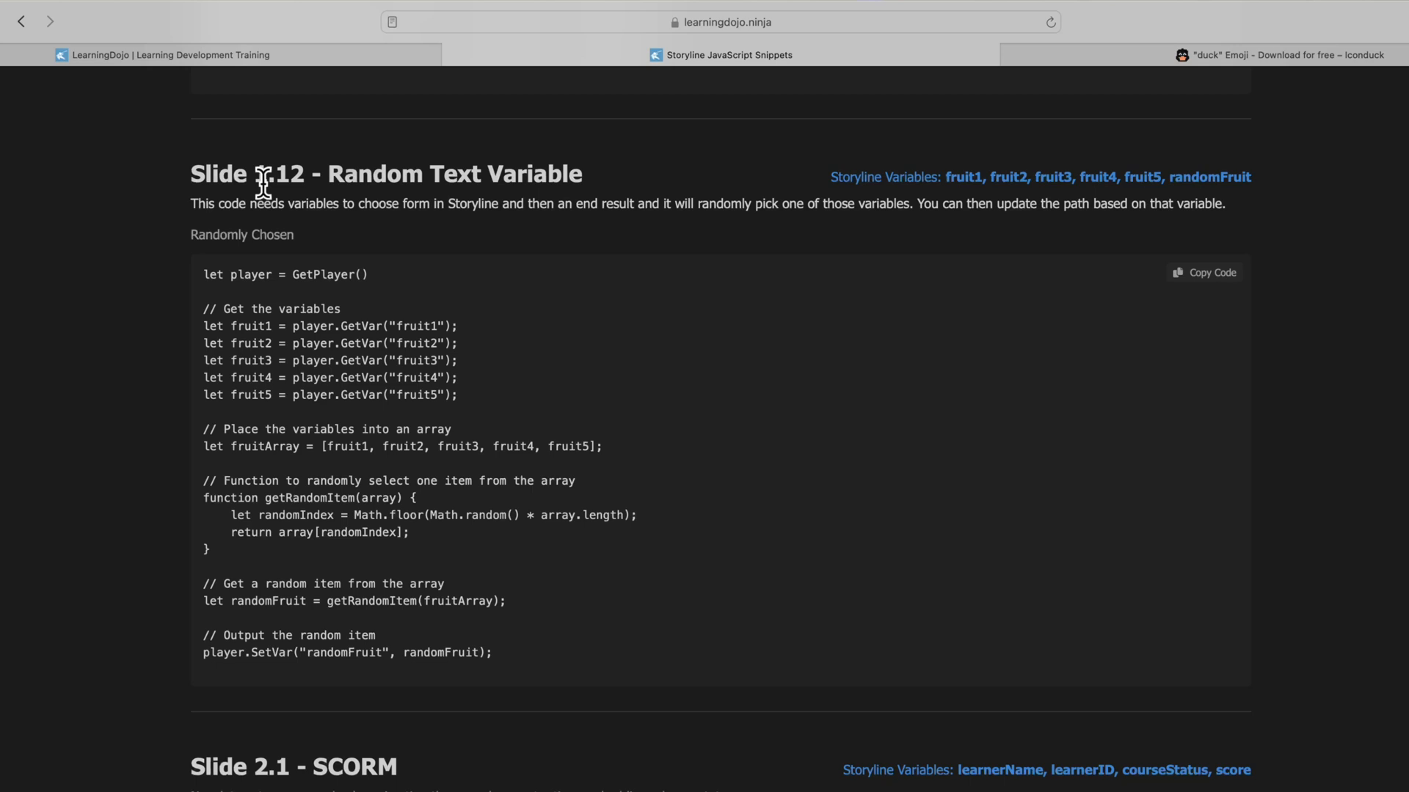
mouse_move(523, 626)
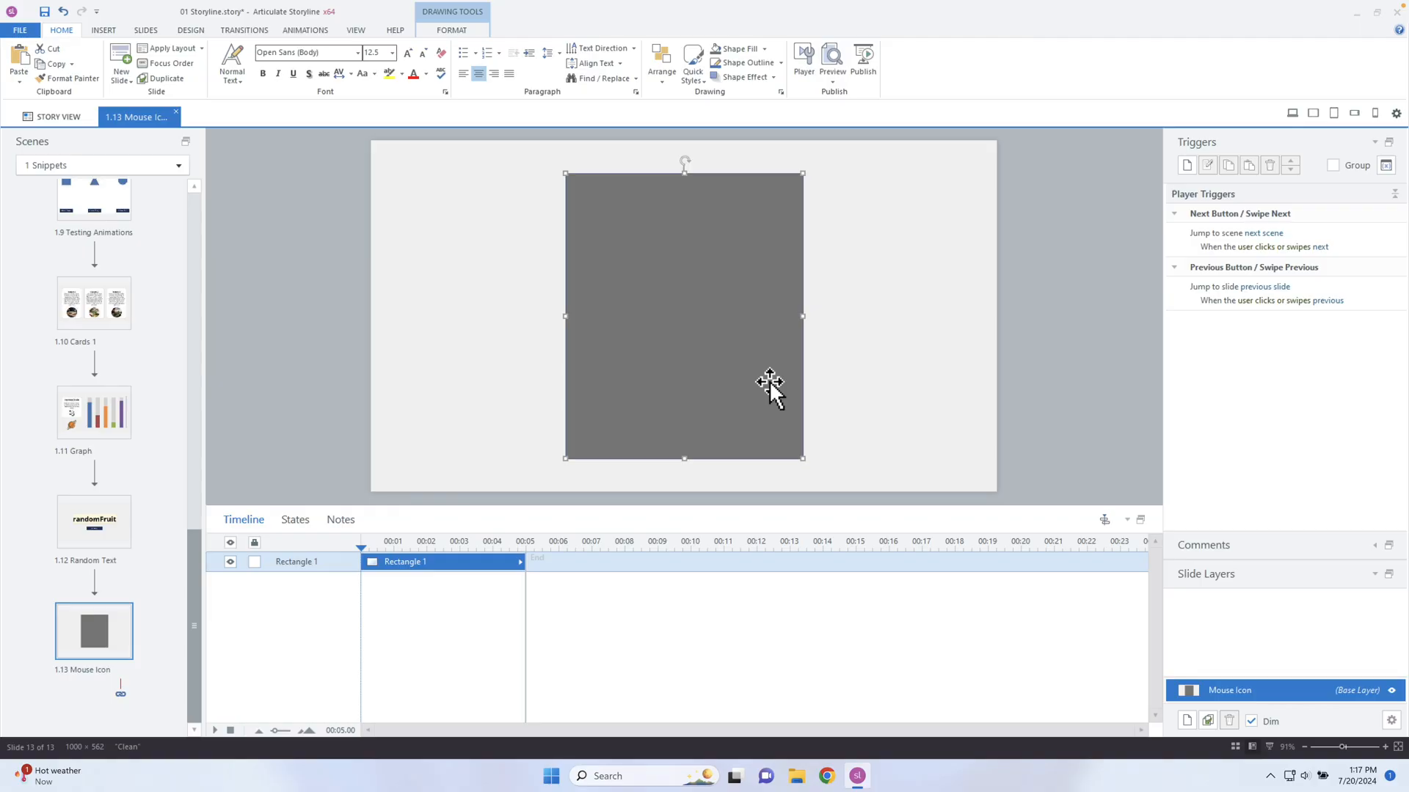
mouse_move(748, 366)
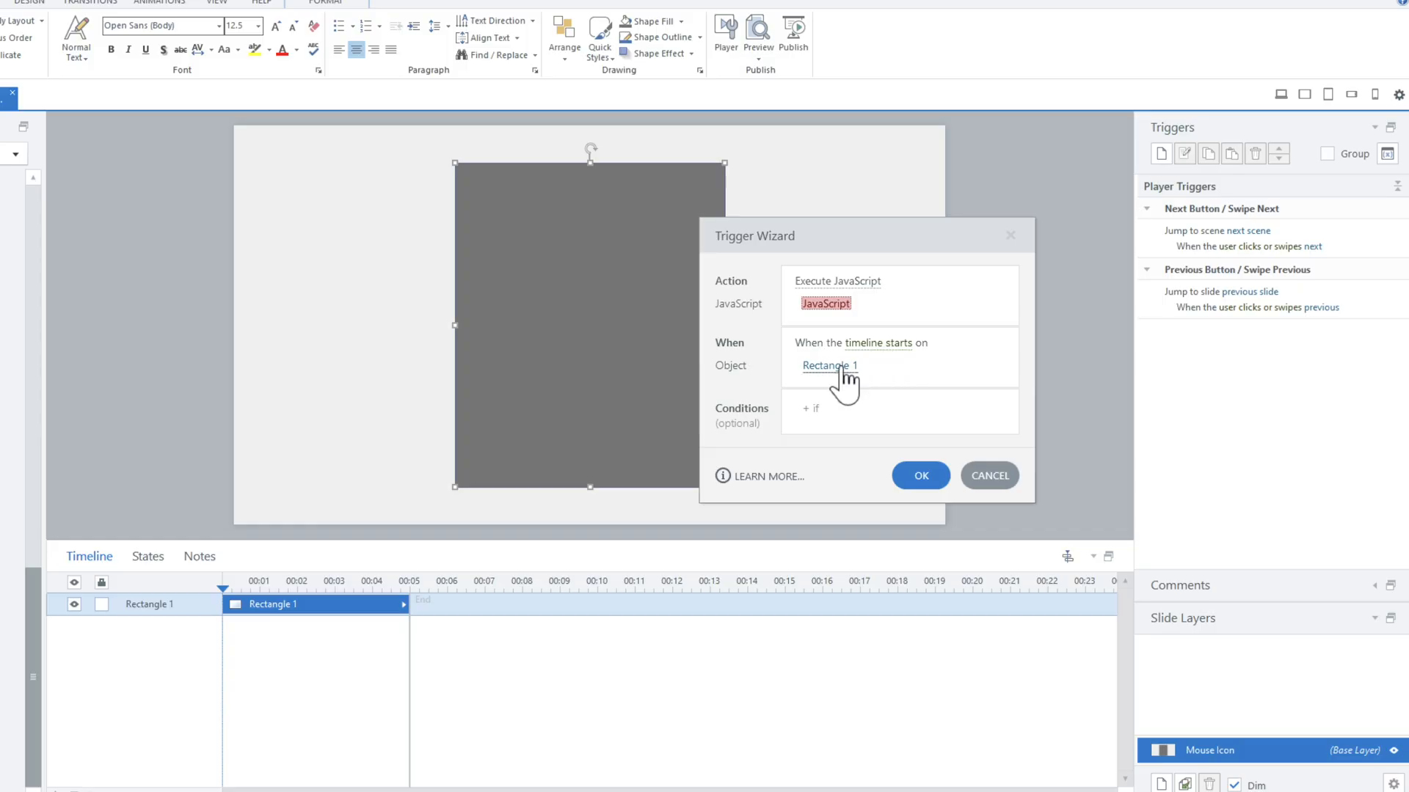
Step: Paste the duck.png cursor code into the trigger's JavaScript and confirm the trigger
left_click(876, 342)
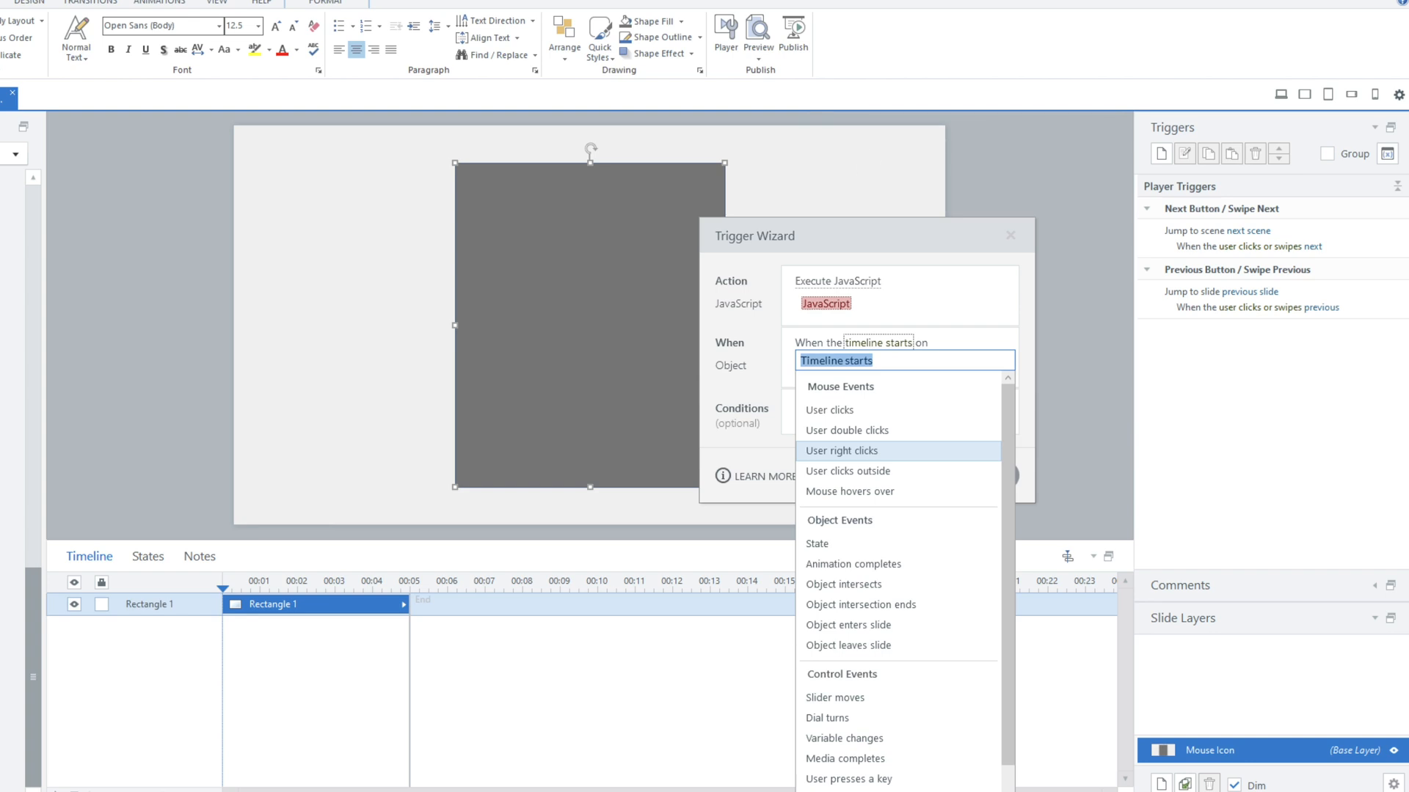
left_click(825, 304)
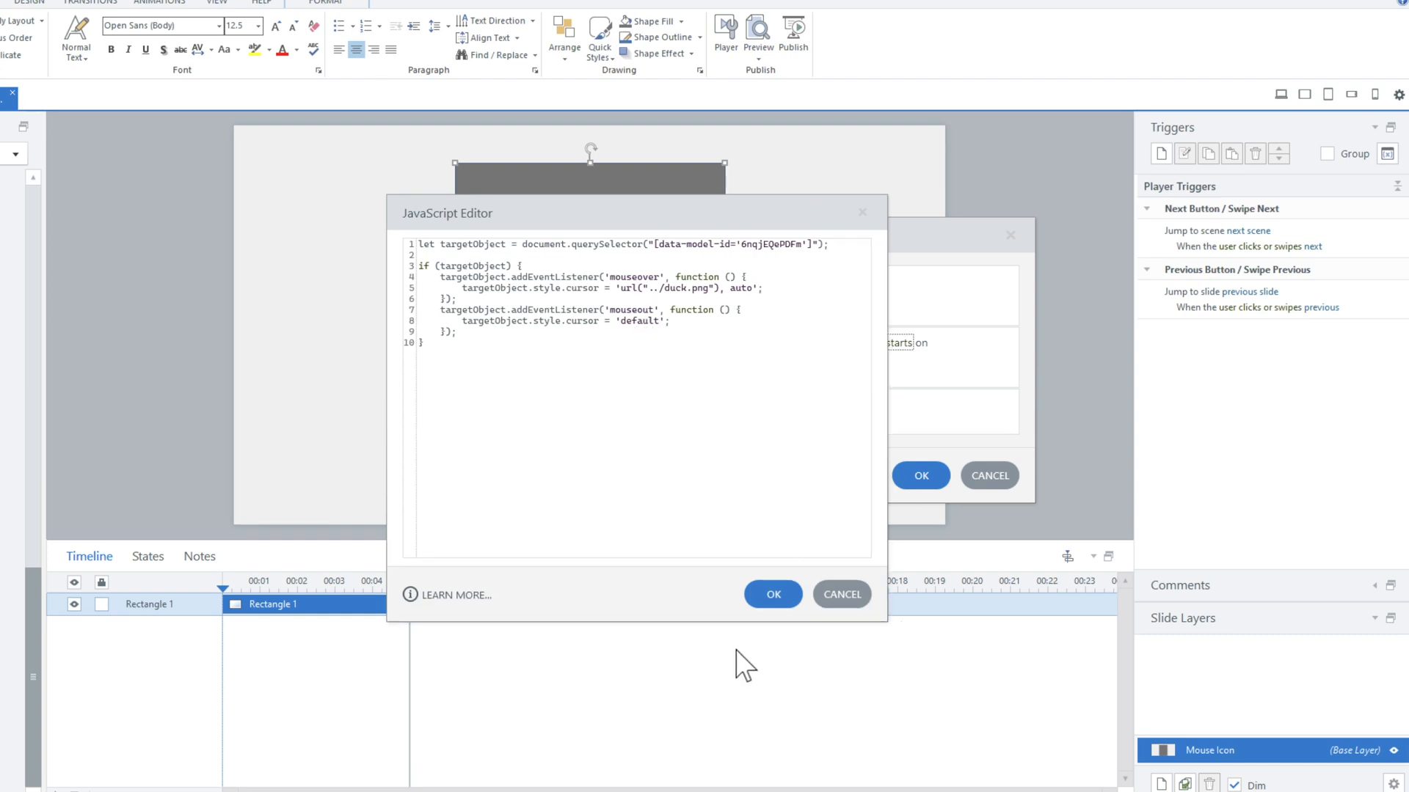
left_click(771, 595)
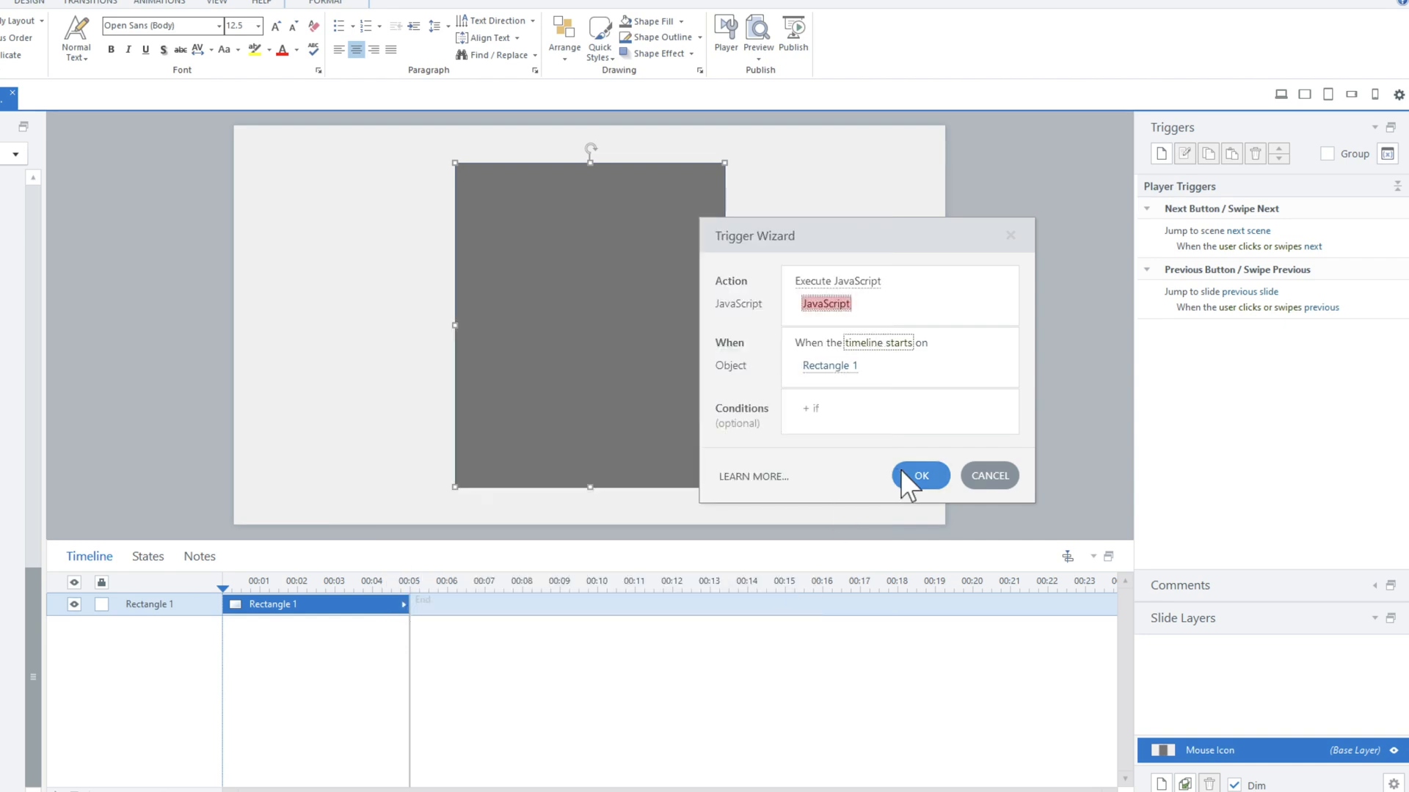
left_click(921, 476)
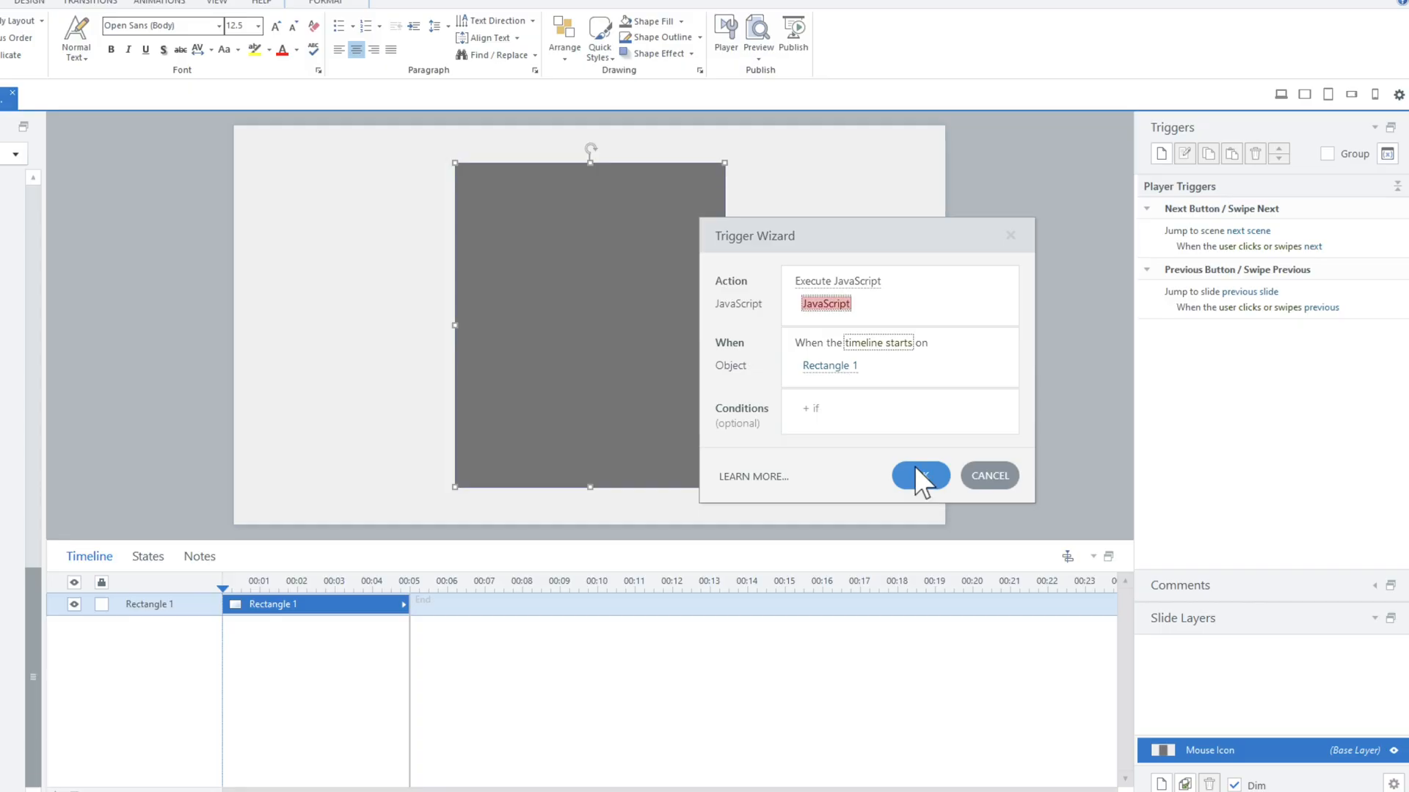
left_click(920, 475)
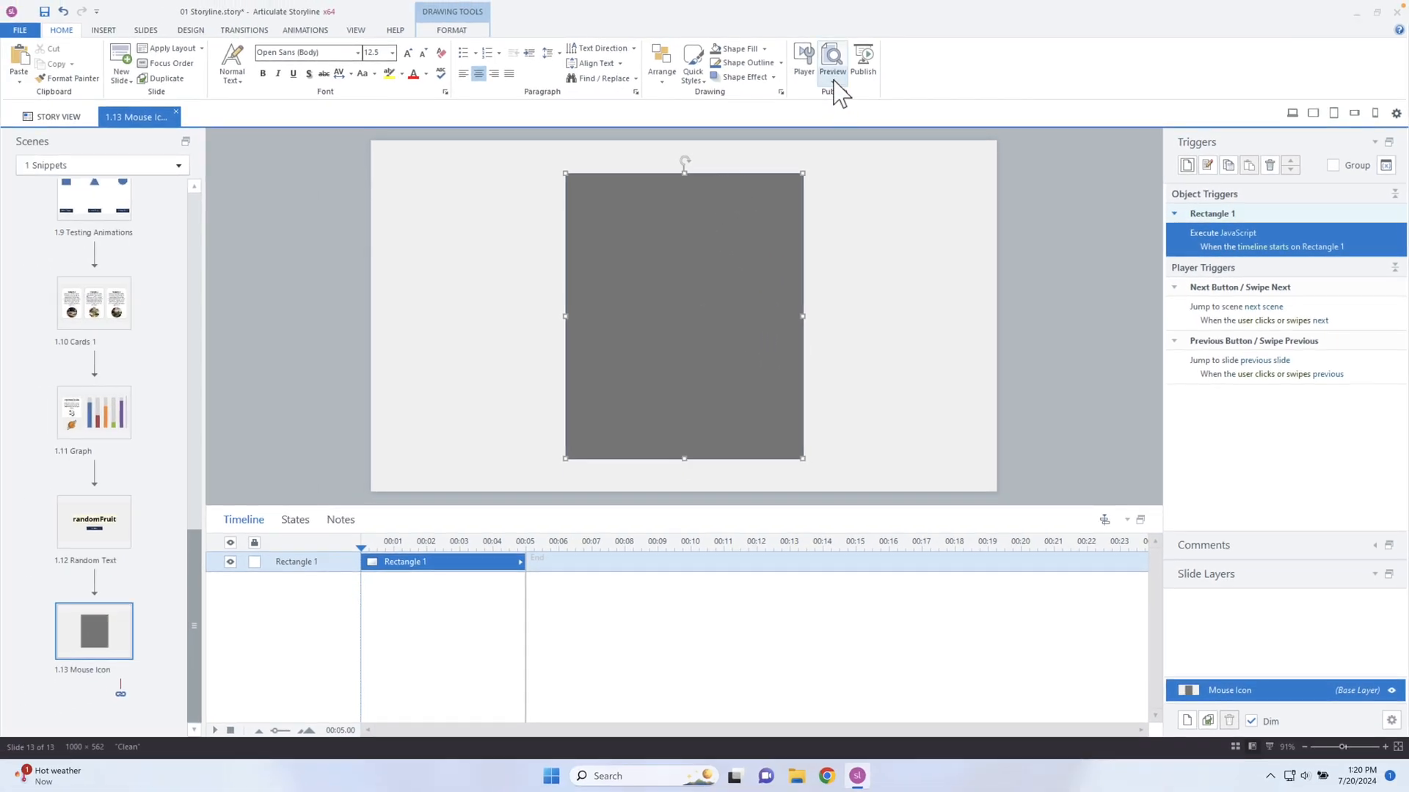
Step: Preview and inspect the slide to copy Rectangle 1's 6nqjEQePDFm id, then reopen the JavaScript
left_click(830, 59)
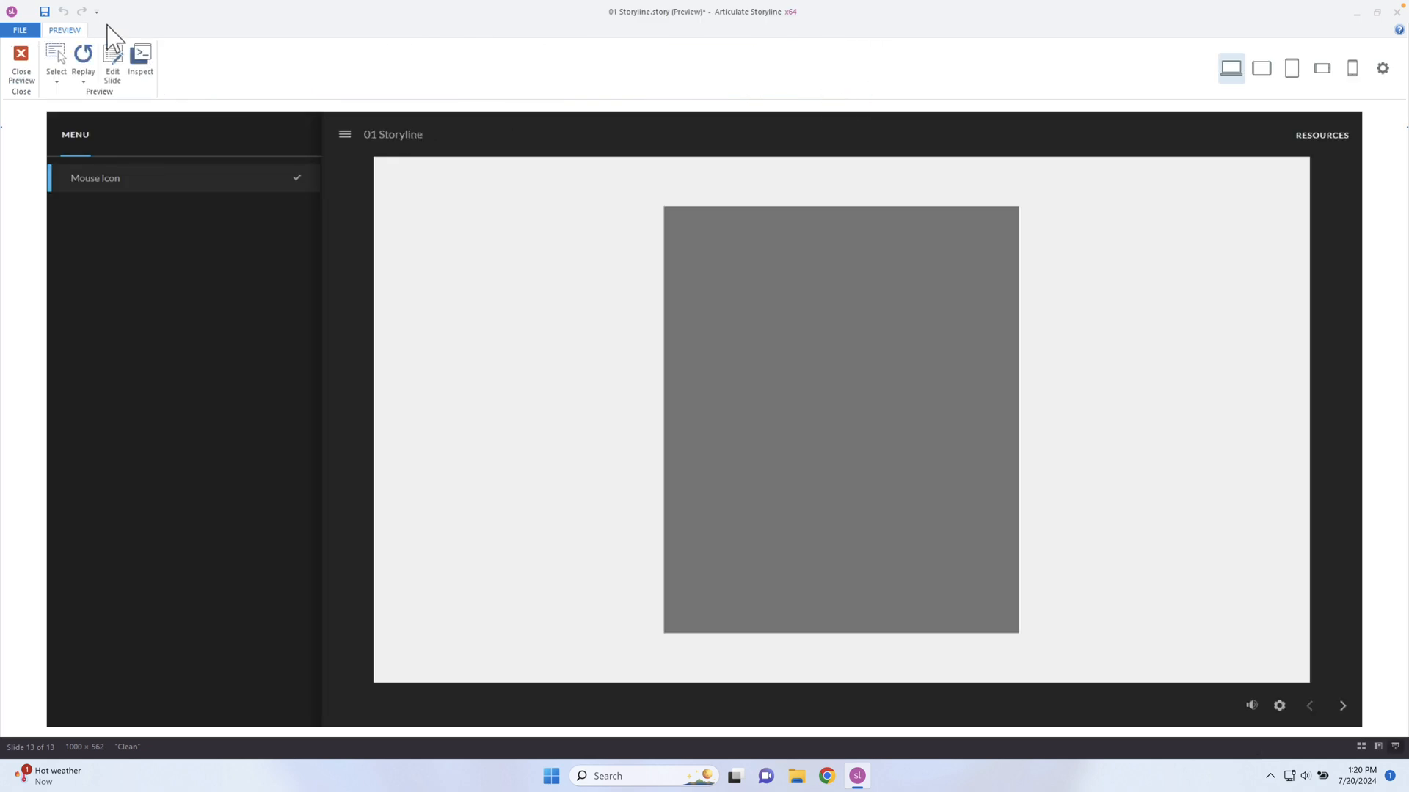
left_click(140, 63)
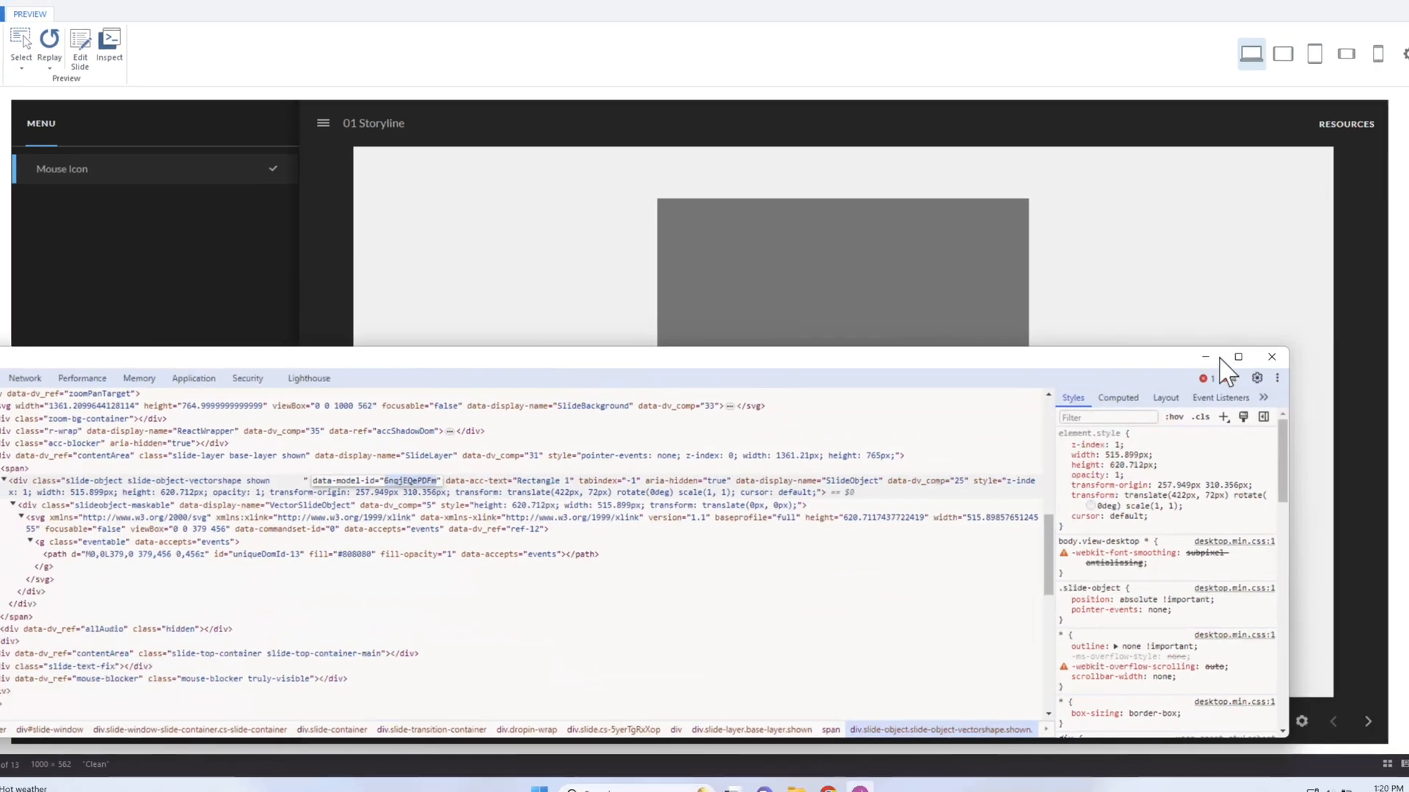
left_click(20, 53)
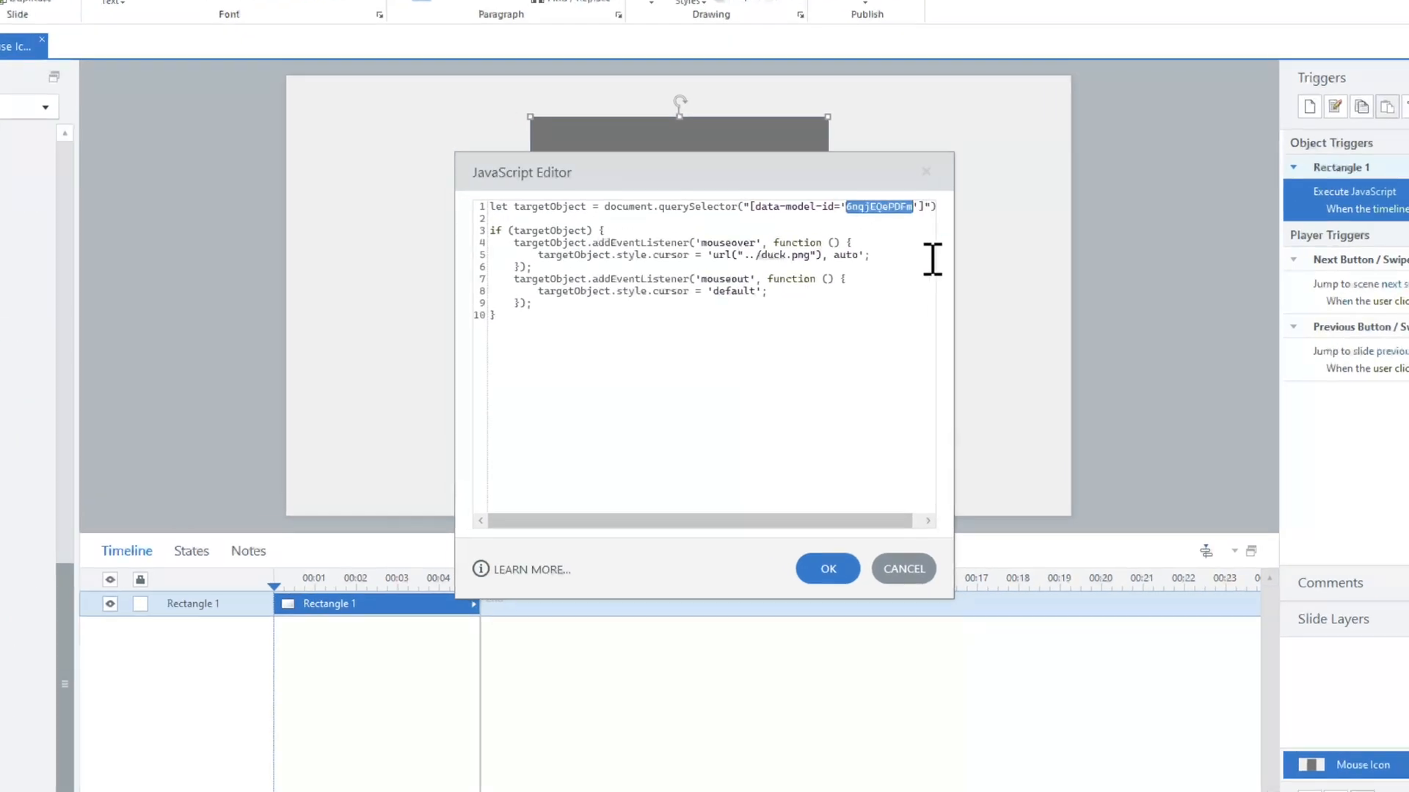
key("Delete")
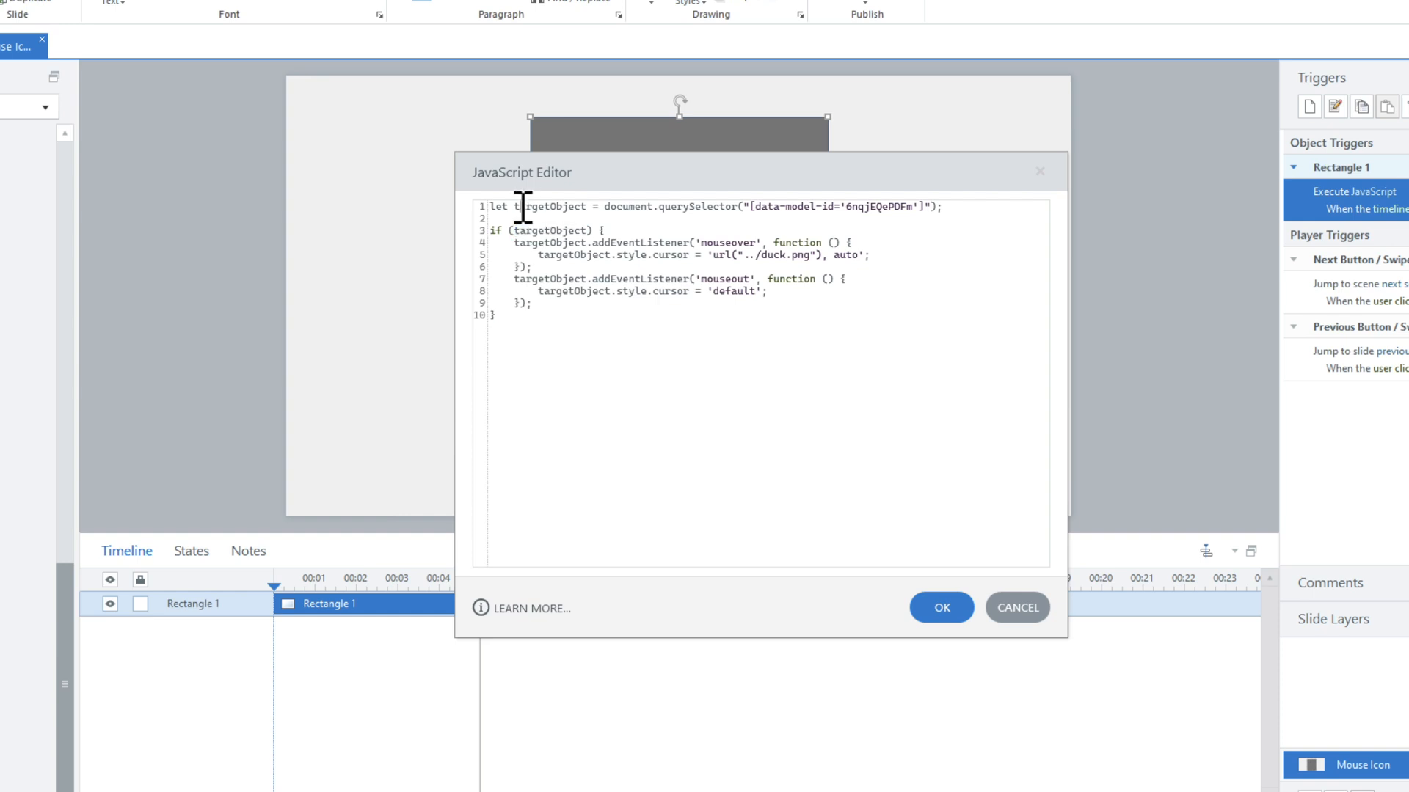
double_click(541, 207)
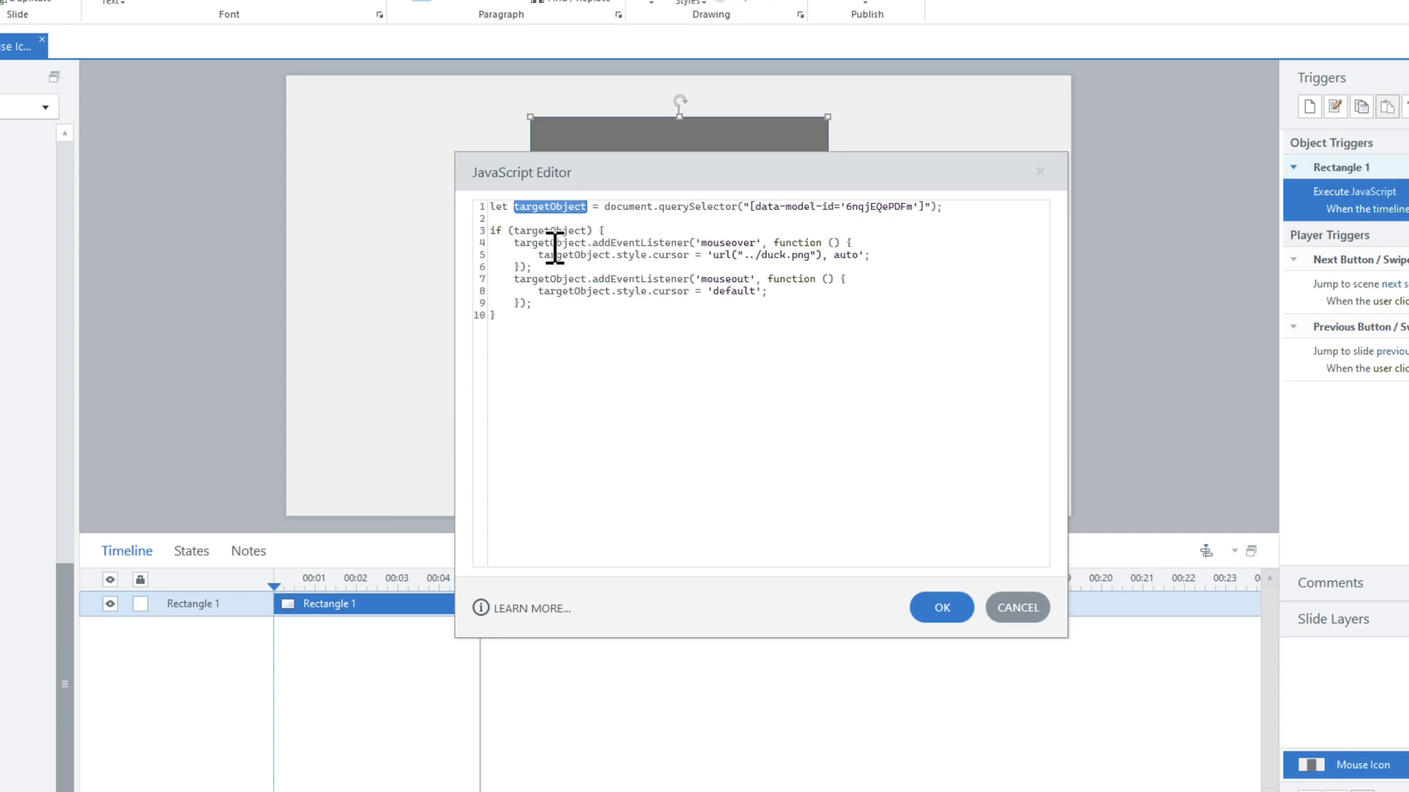
double_click(728, 243)
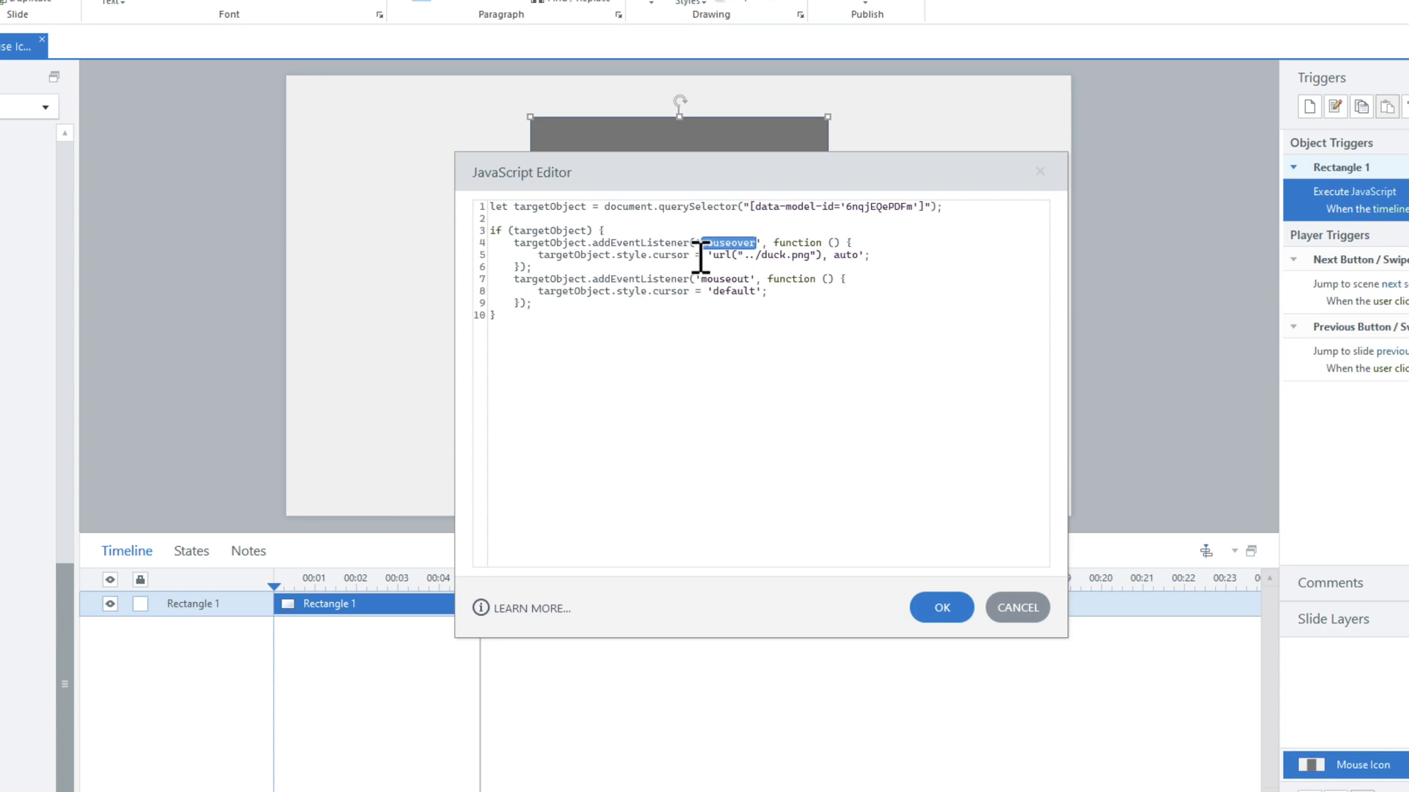
double_click(558, 255)
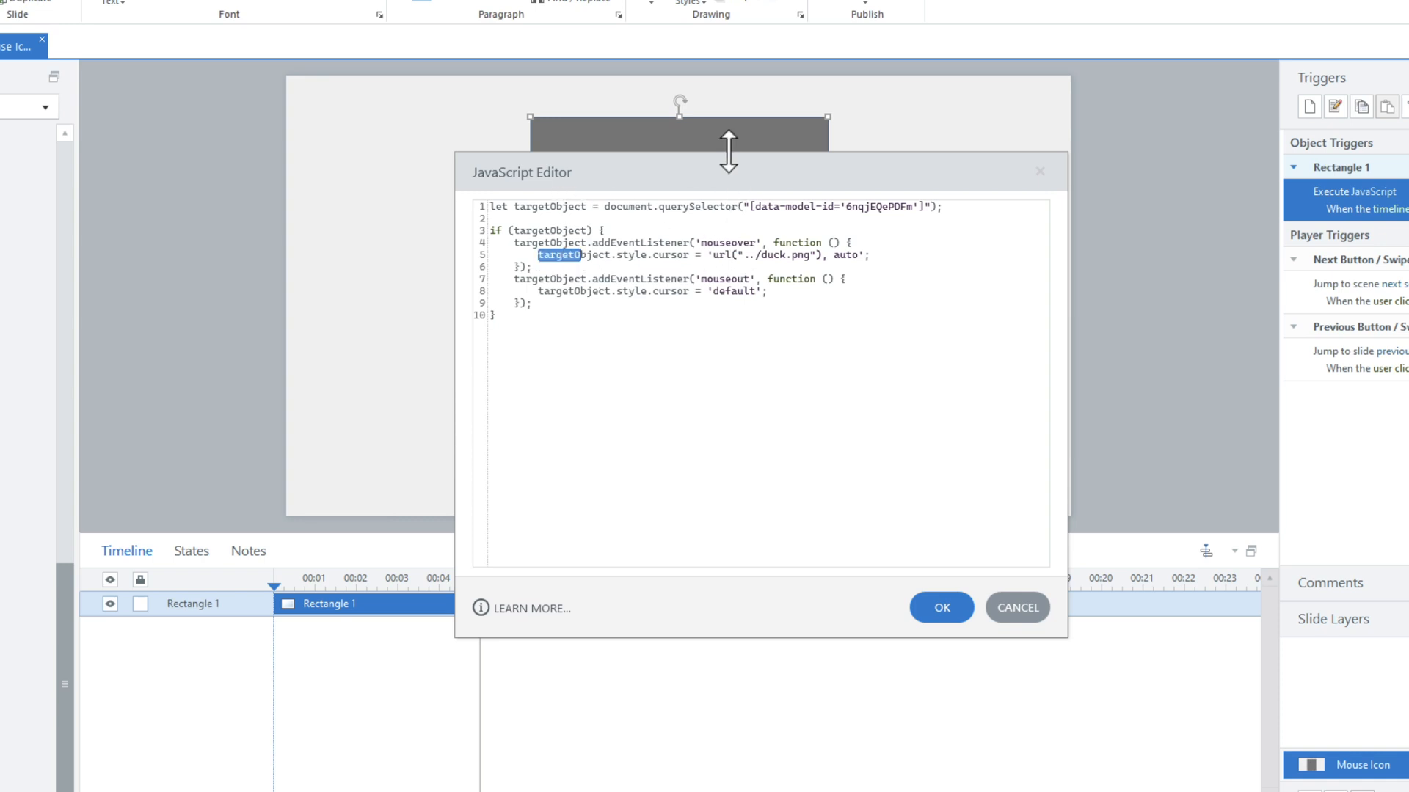
double_click(628, 255)
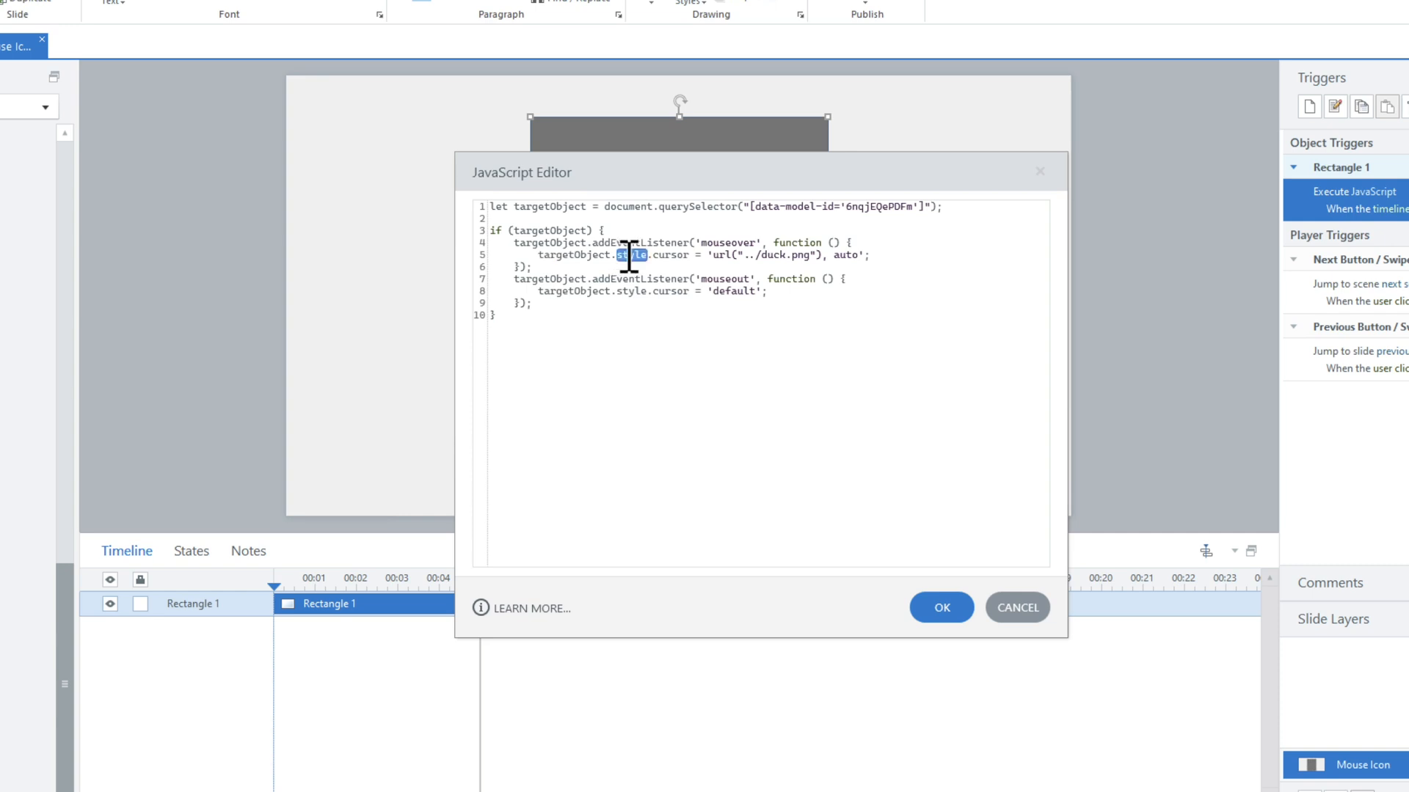
double_click(670, 256)
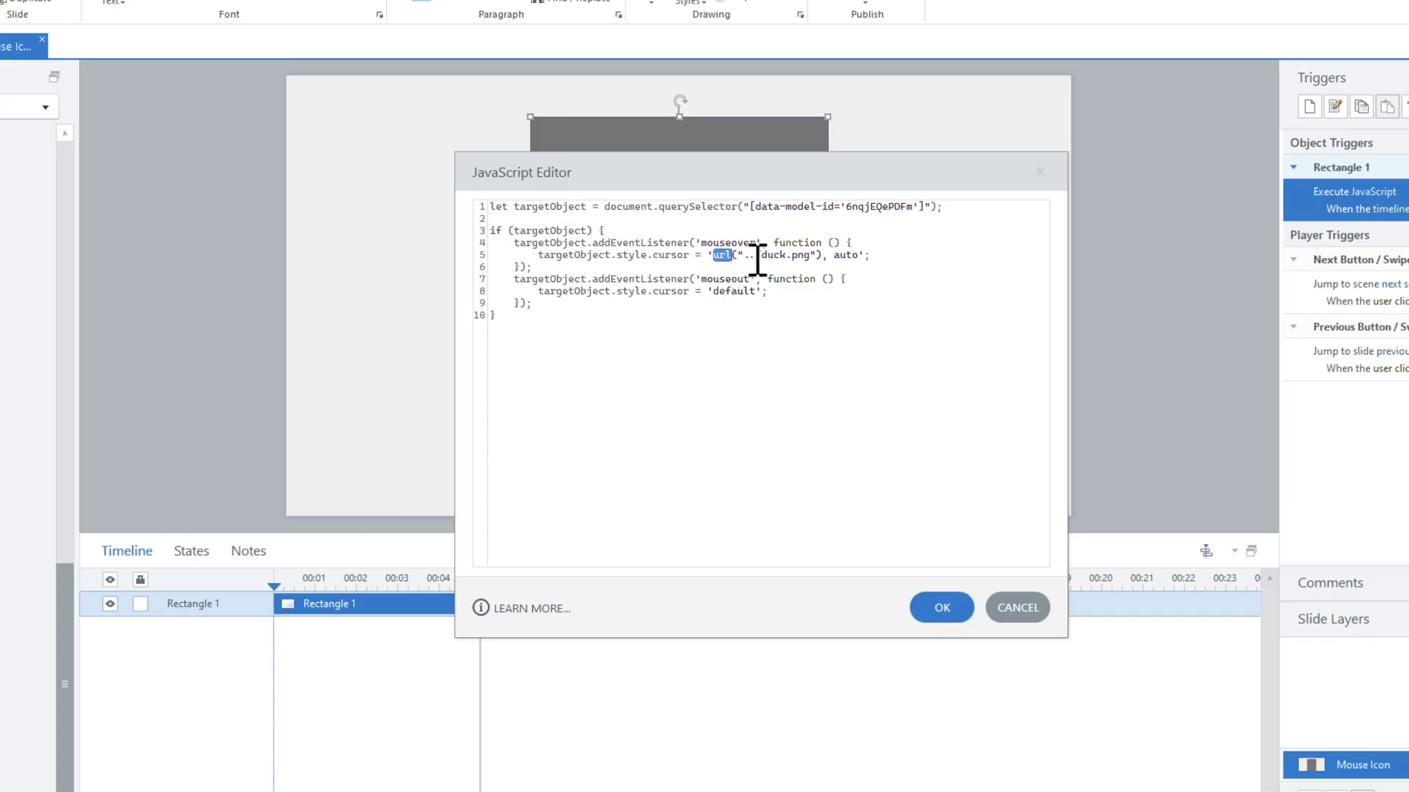
left_click(757, 254)
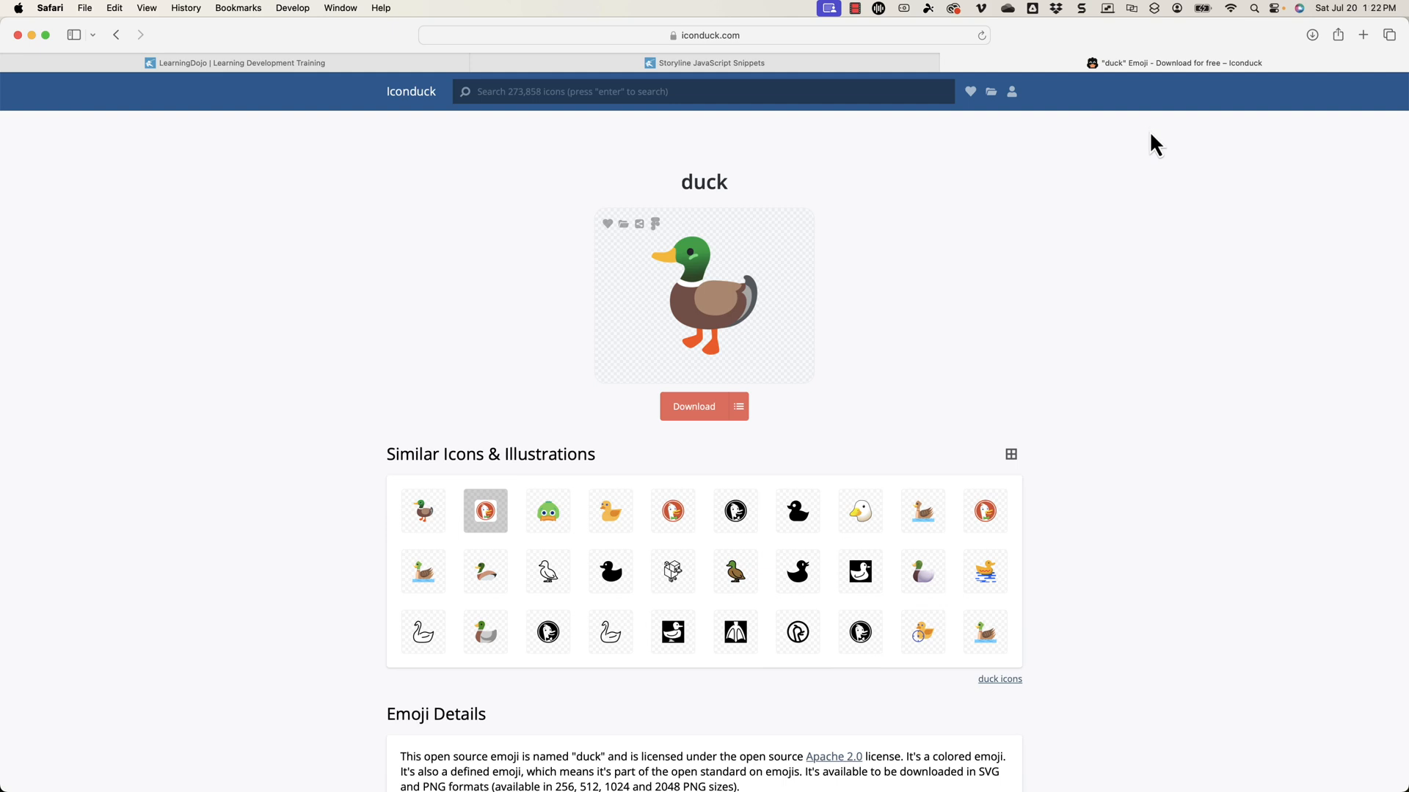
mouse_move(765, 340)
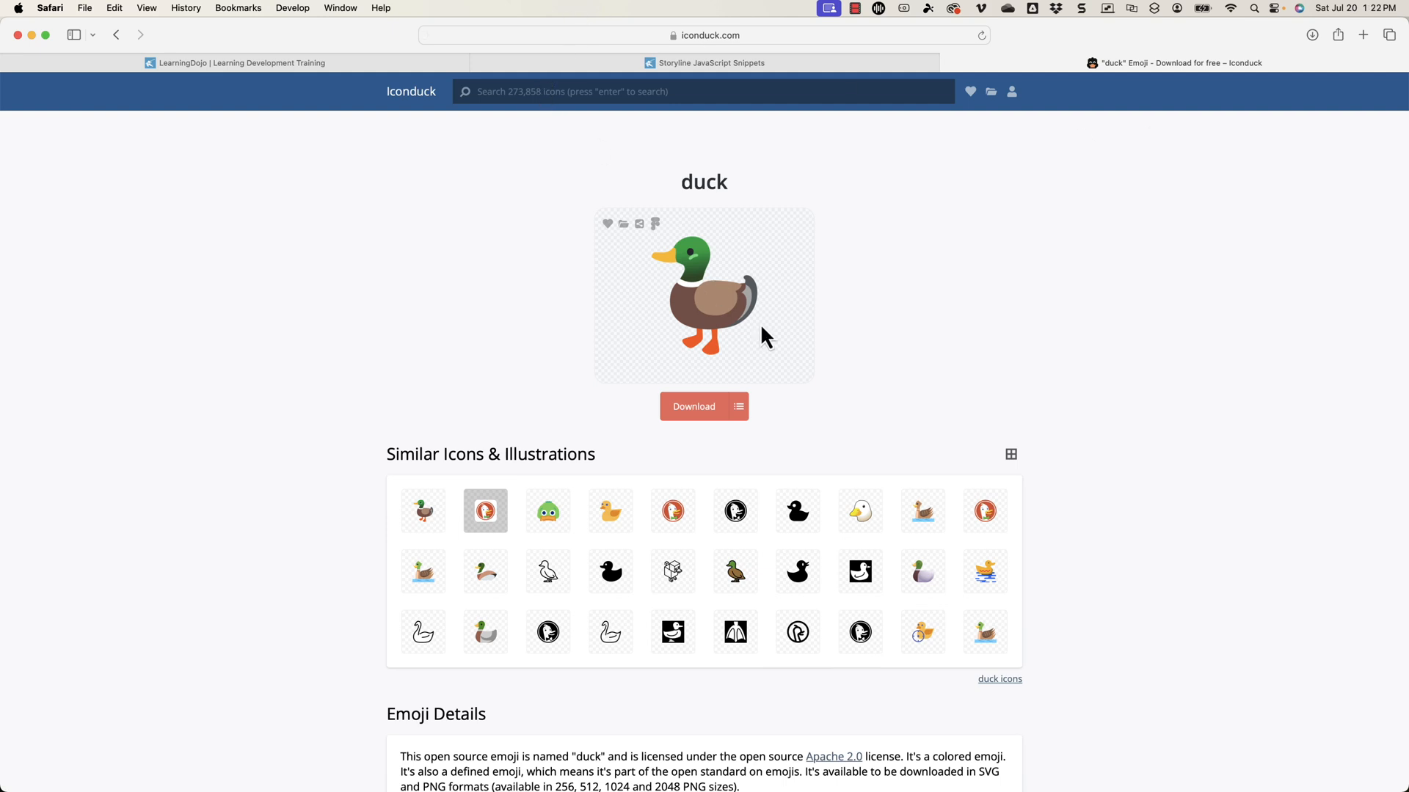
mouse_move(959, 328)
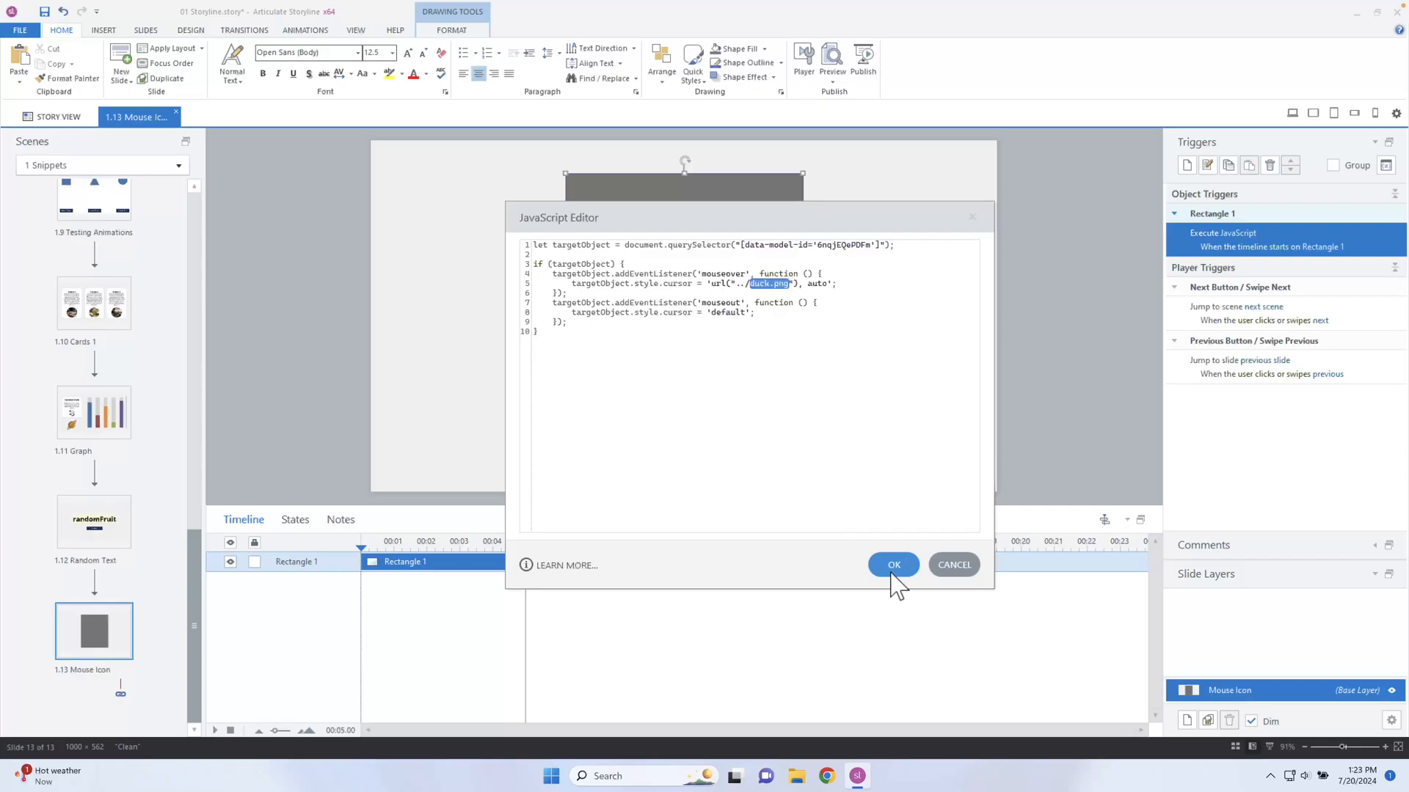
Step: Publish the 01 Storyline course as Web output into the Desktop folder
left_click(892, 565)
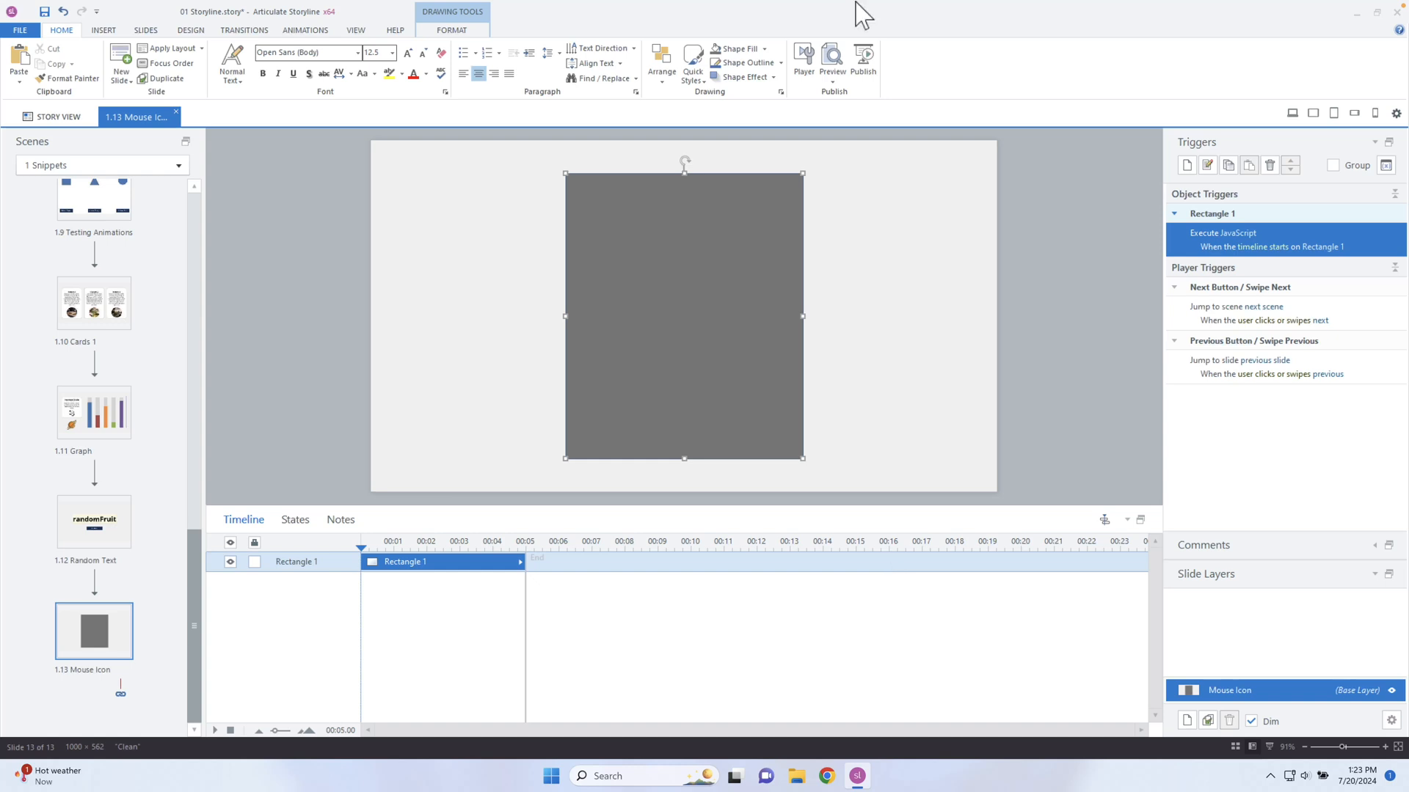
left_click(862, 64)
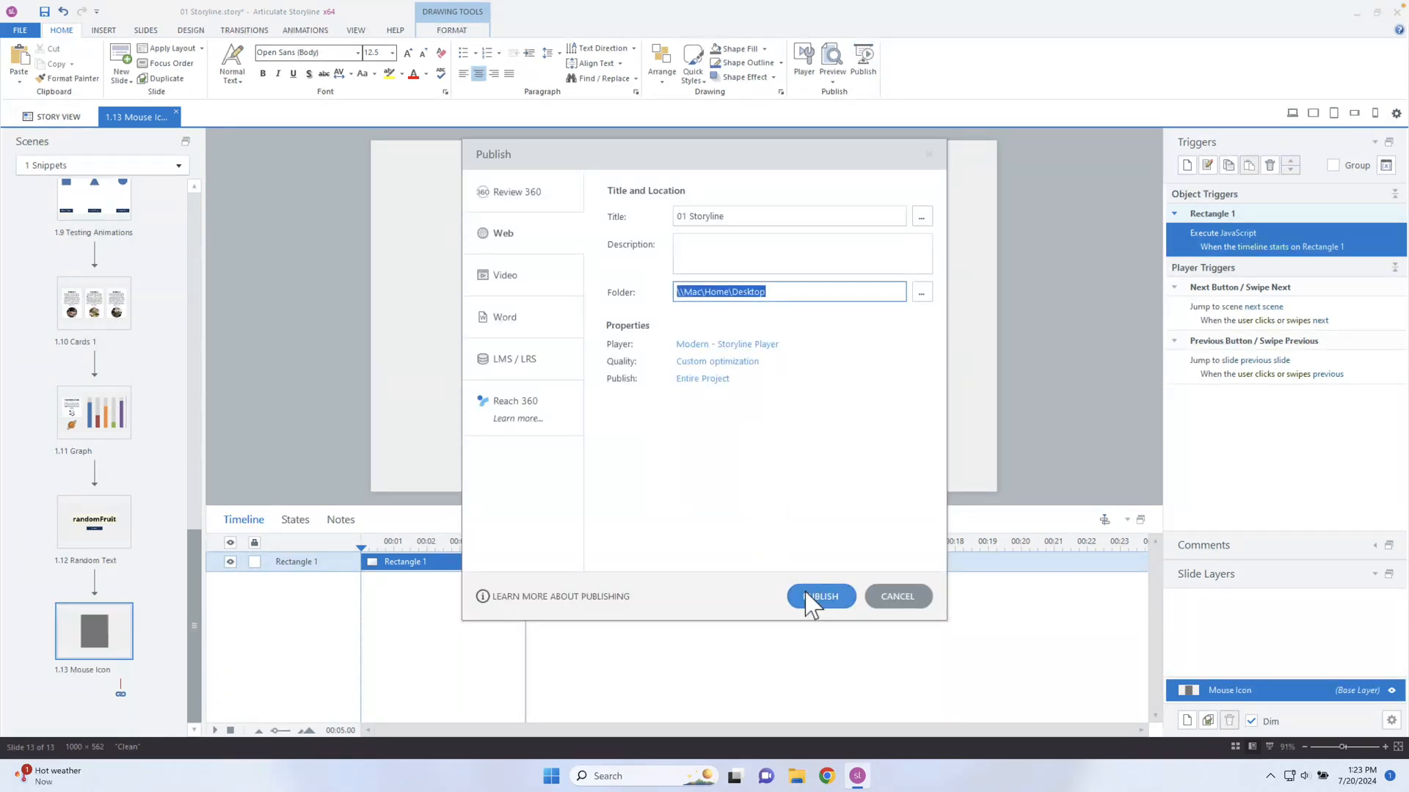
left_click(819, 595)
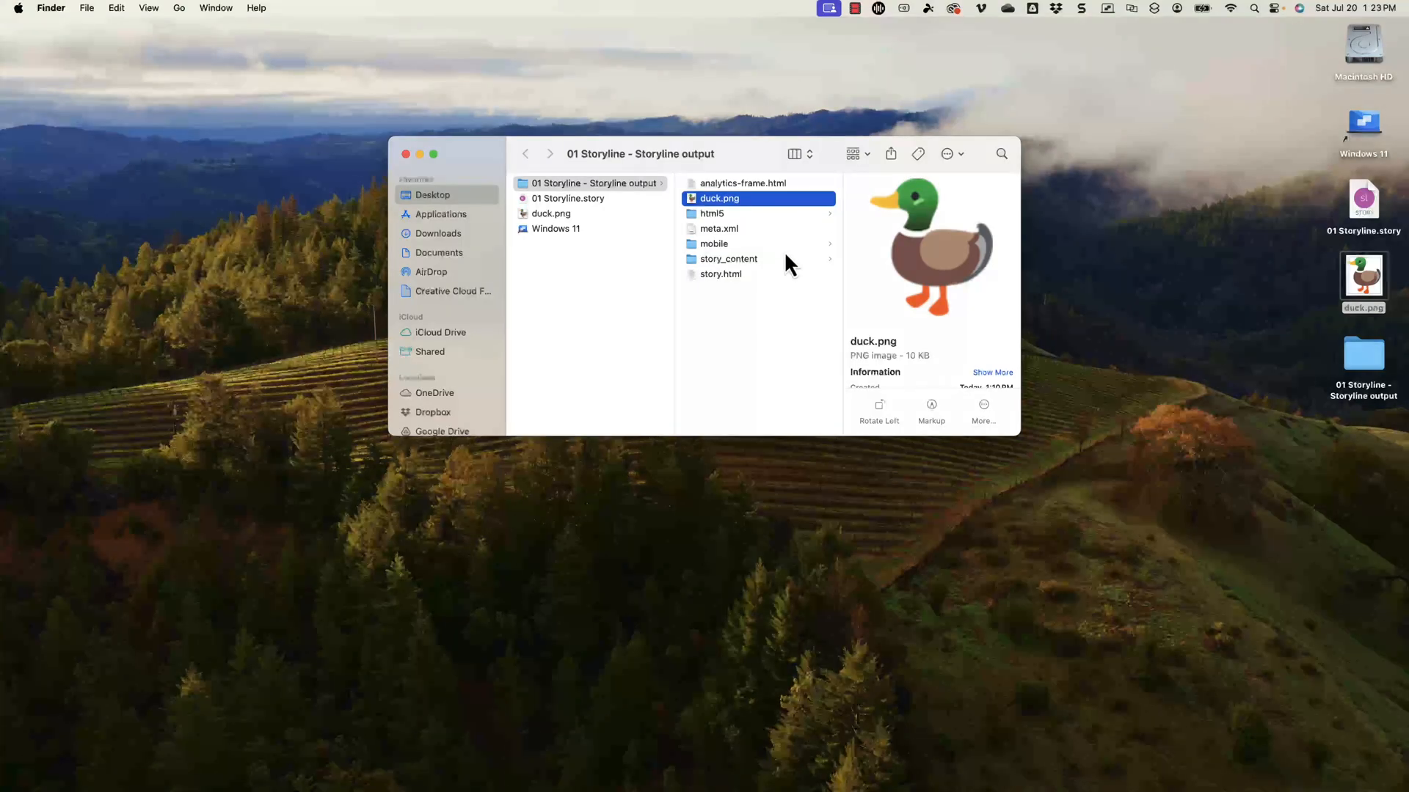
Step: Preview story.html and duck.png inside the 01 Storyline output folder
left_click(721, 274)
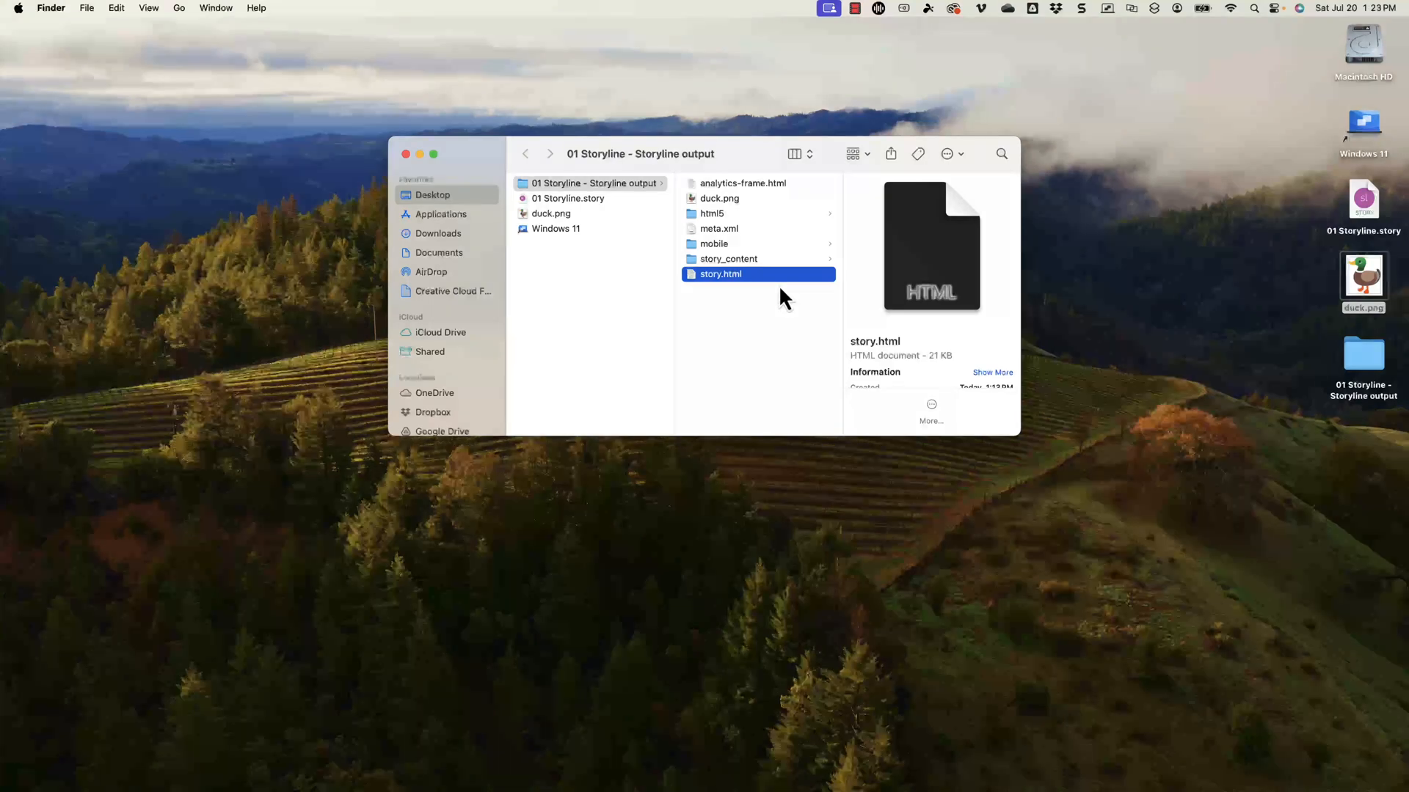
left_click(719, 198)
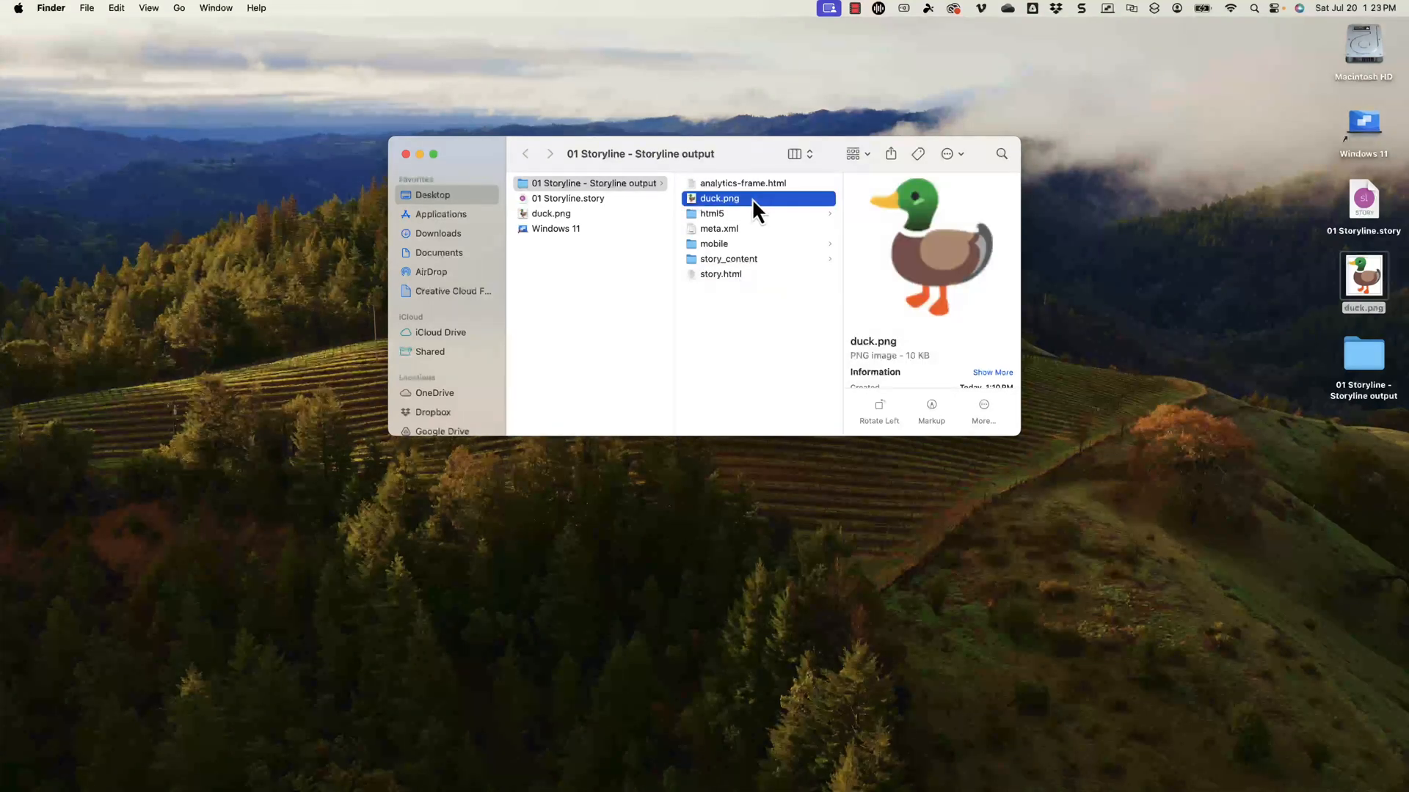
mouse_move(753, 274)
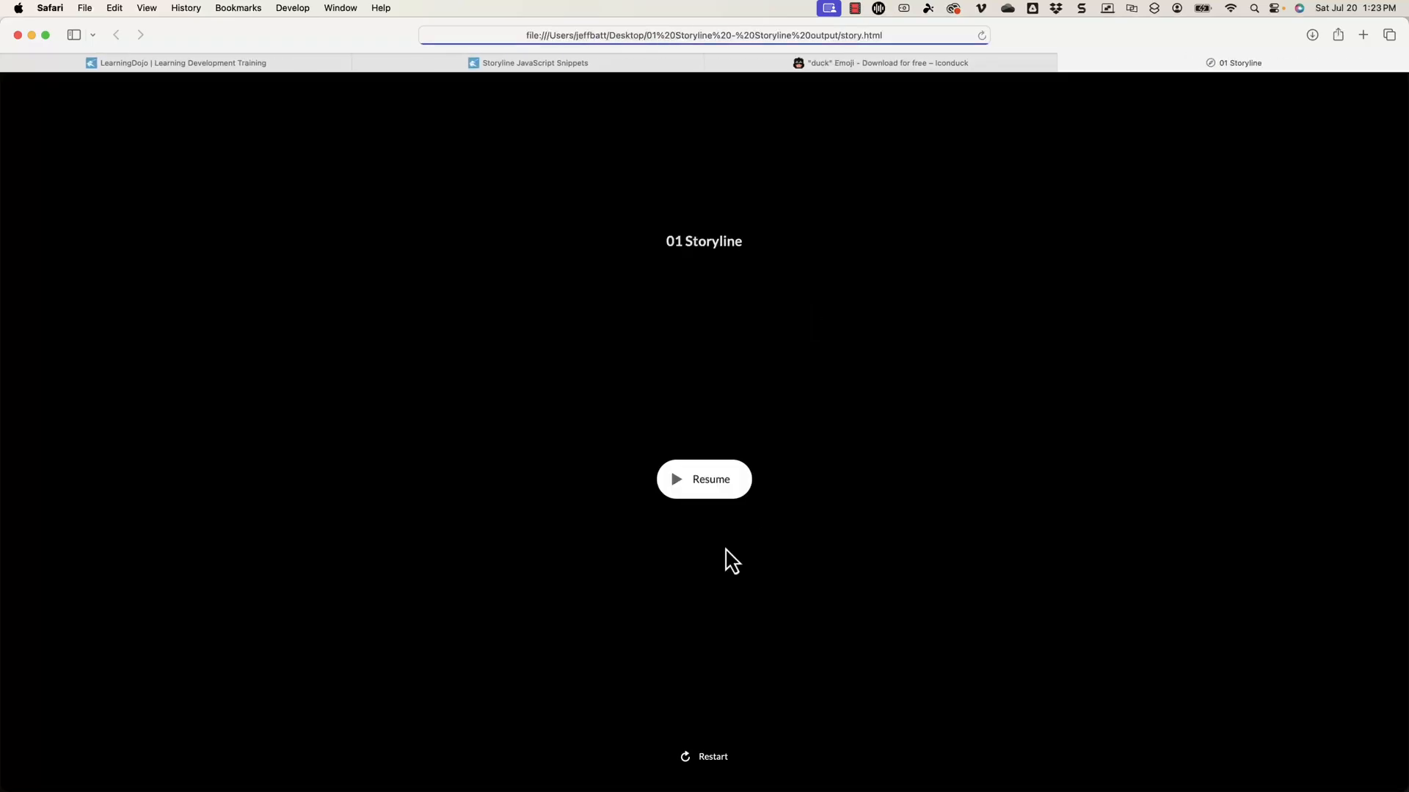
Step: Resume the local story.html course in Safari, then open the output folder in VS Code
left_click(704, 480)
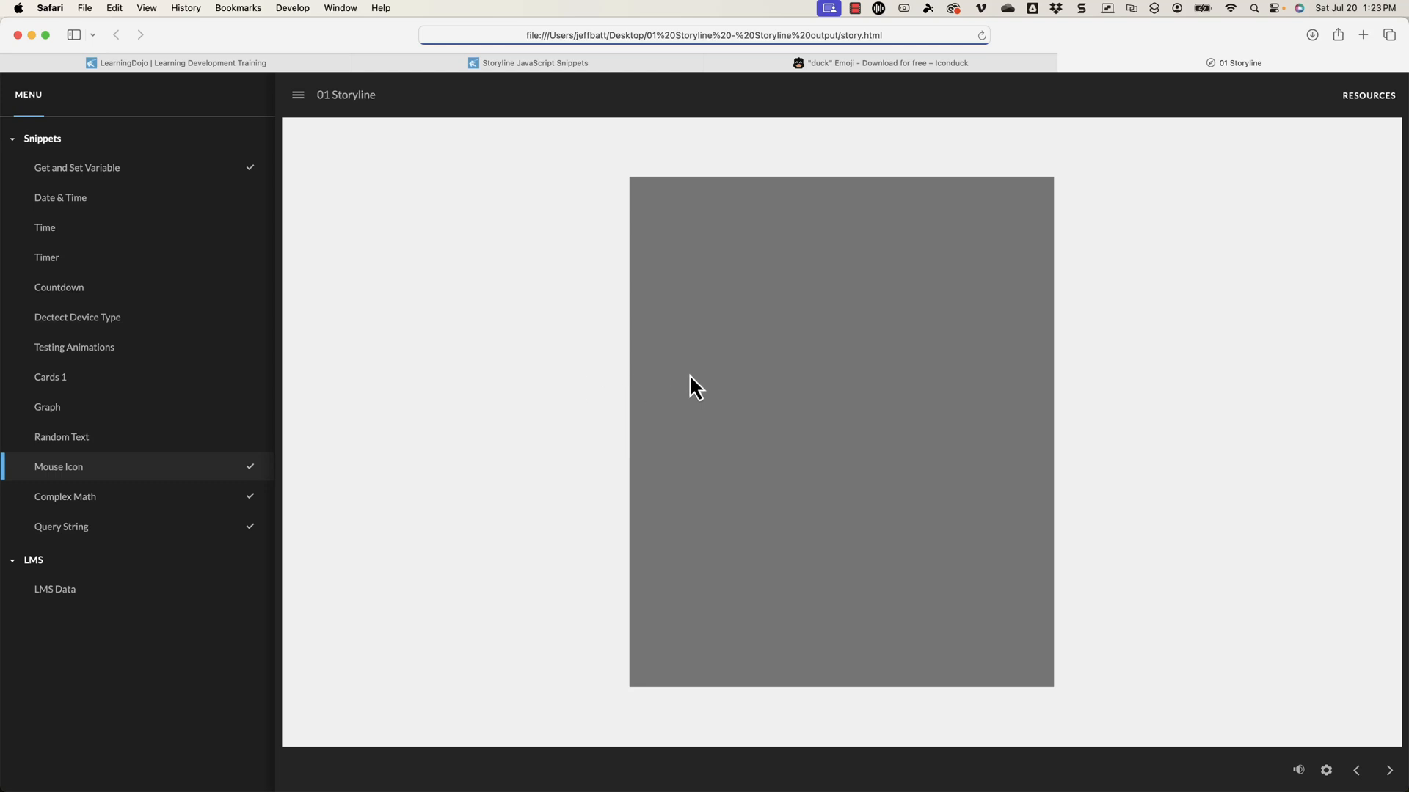
mouse_move(636, 381)
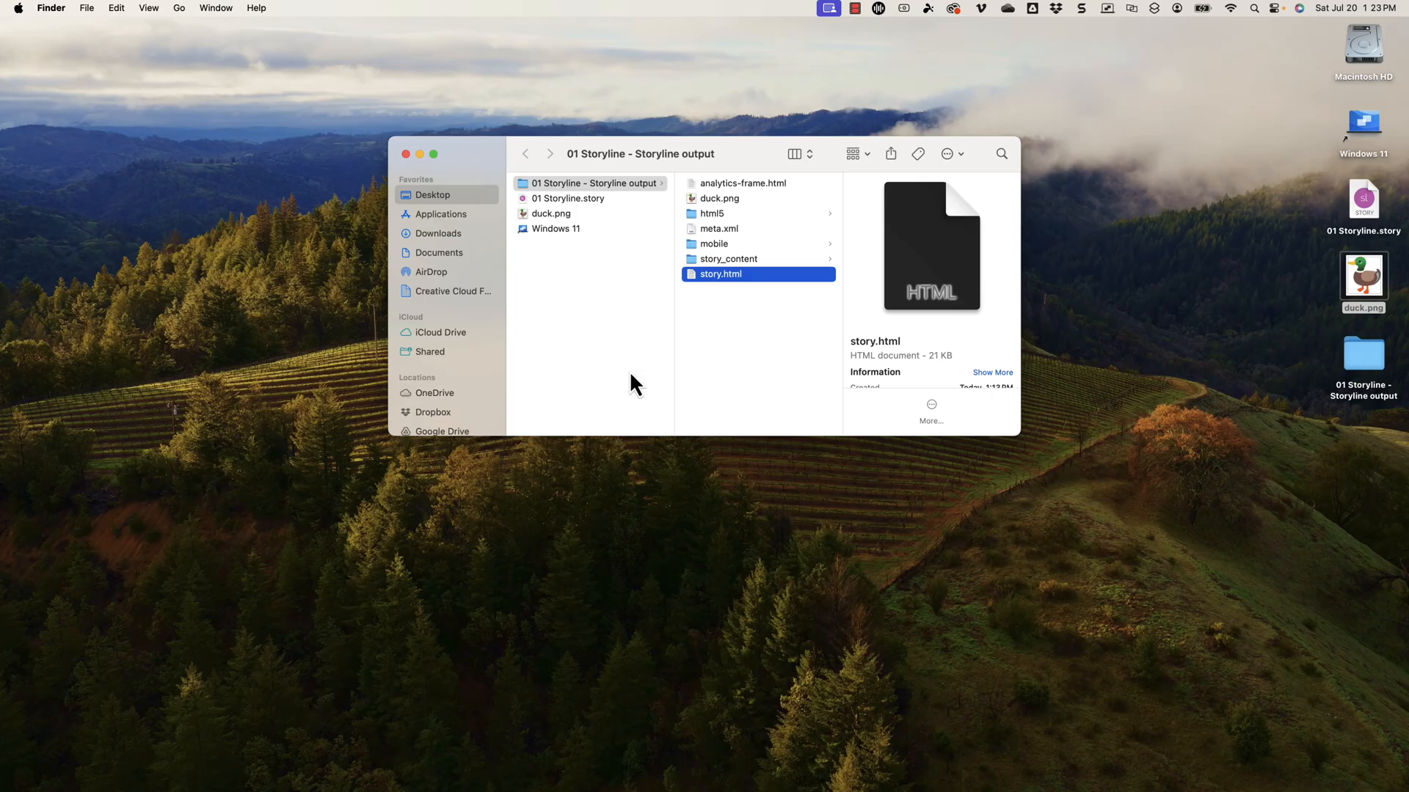
mouse_move(1340, 424)
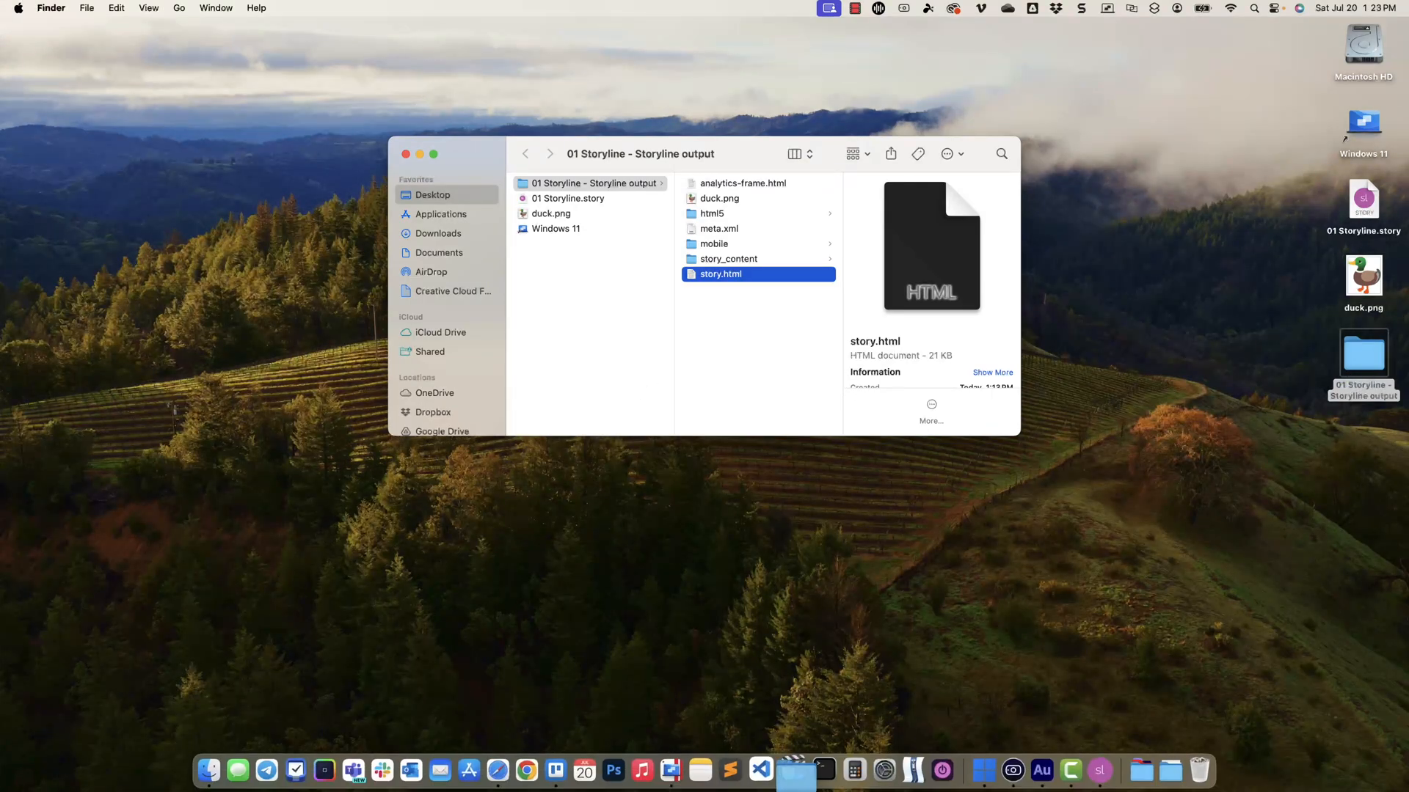
left_click(794, 769)
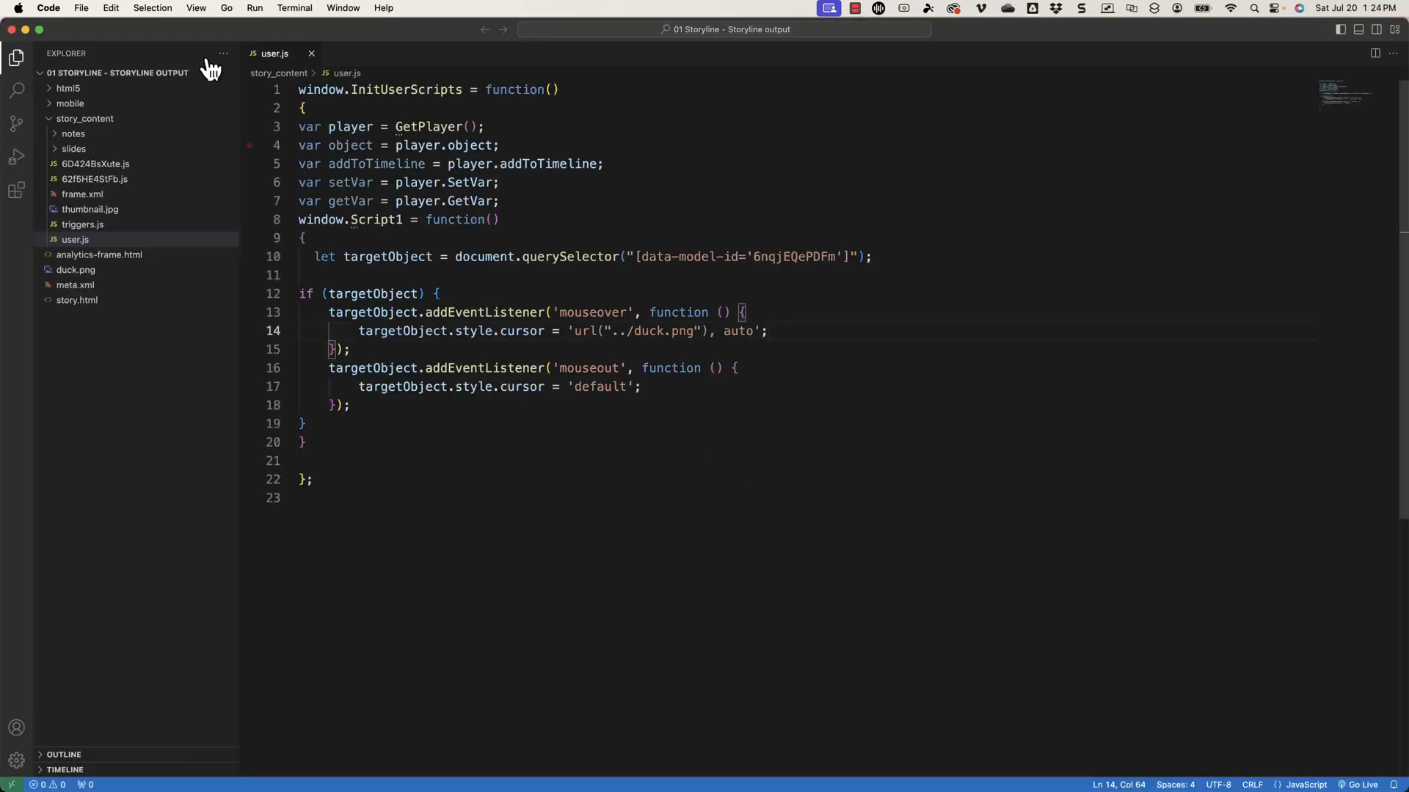
Step: Open VS Code's Extensions panel and check the installed Live Server extension
left_click(85, 119)
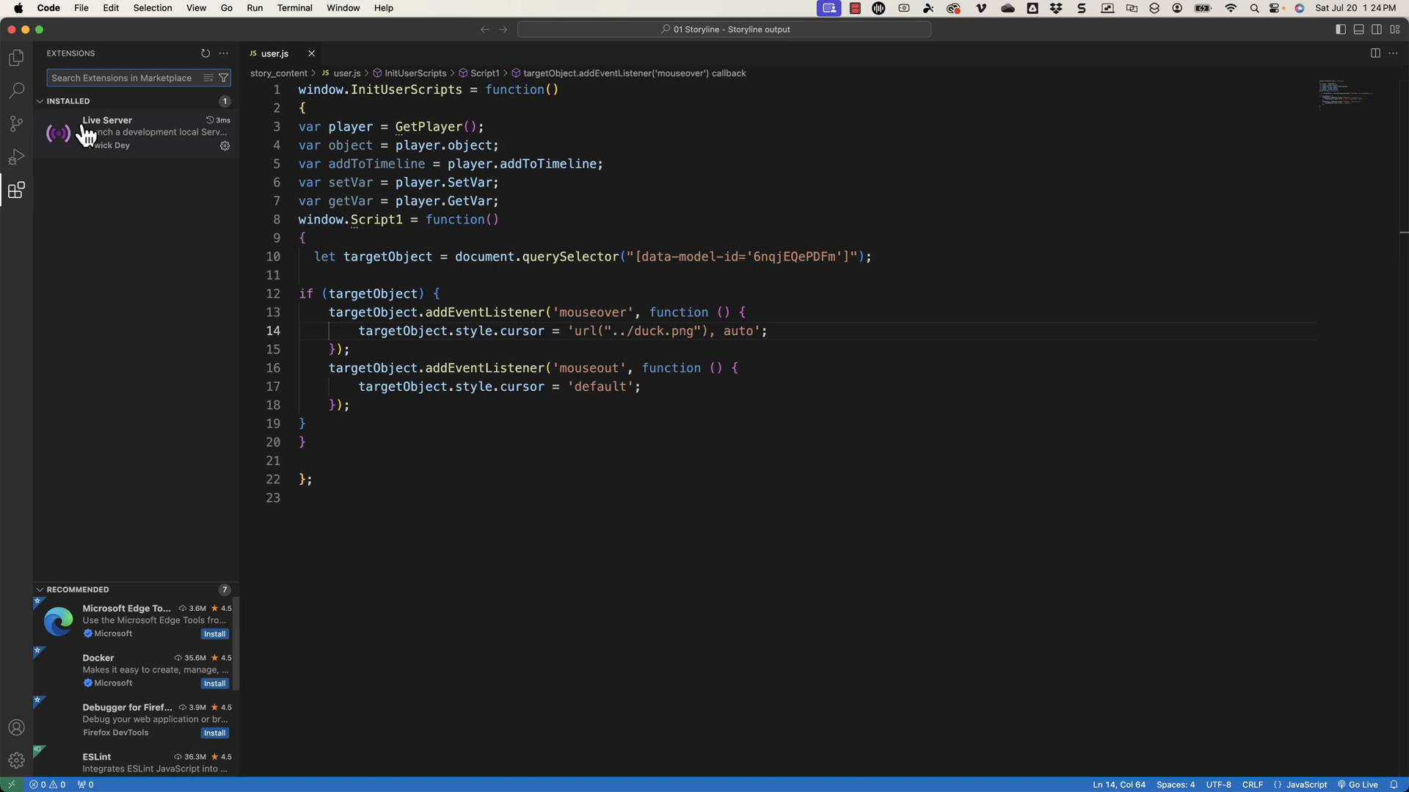
left_click(117, 132)
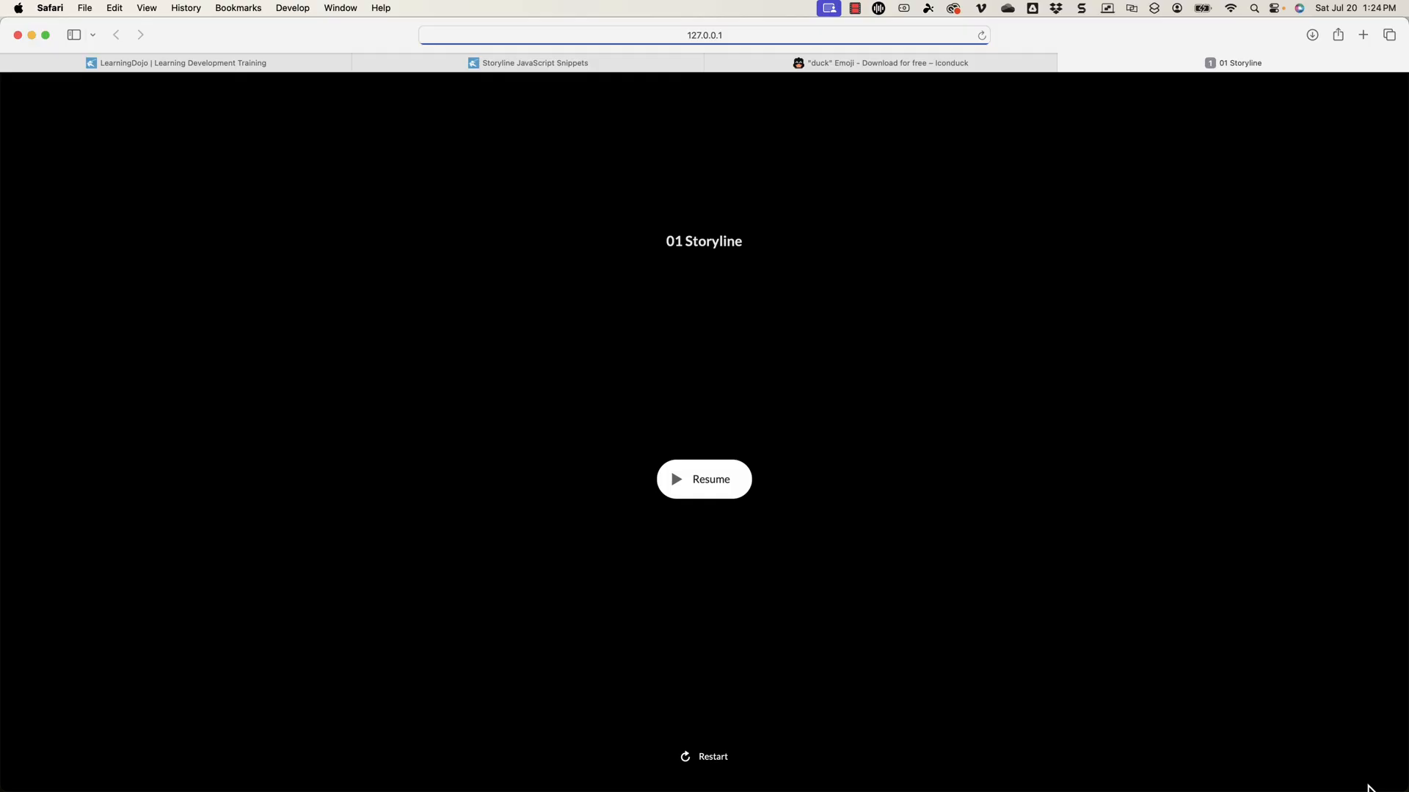
Step: Resume the course served from 127.0.0.1 to reach the Mouse Icon slide
left_click(703, 480)
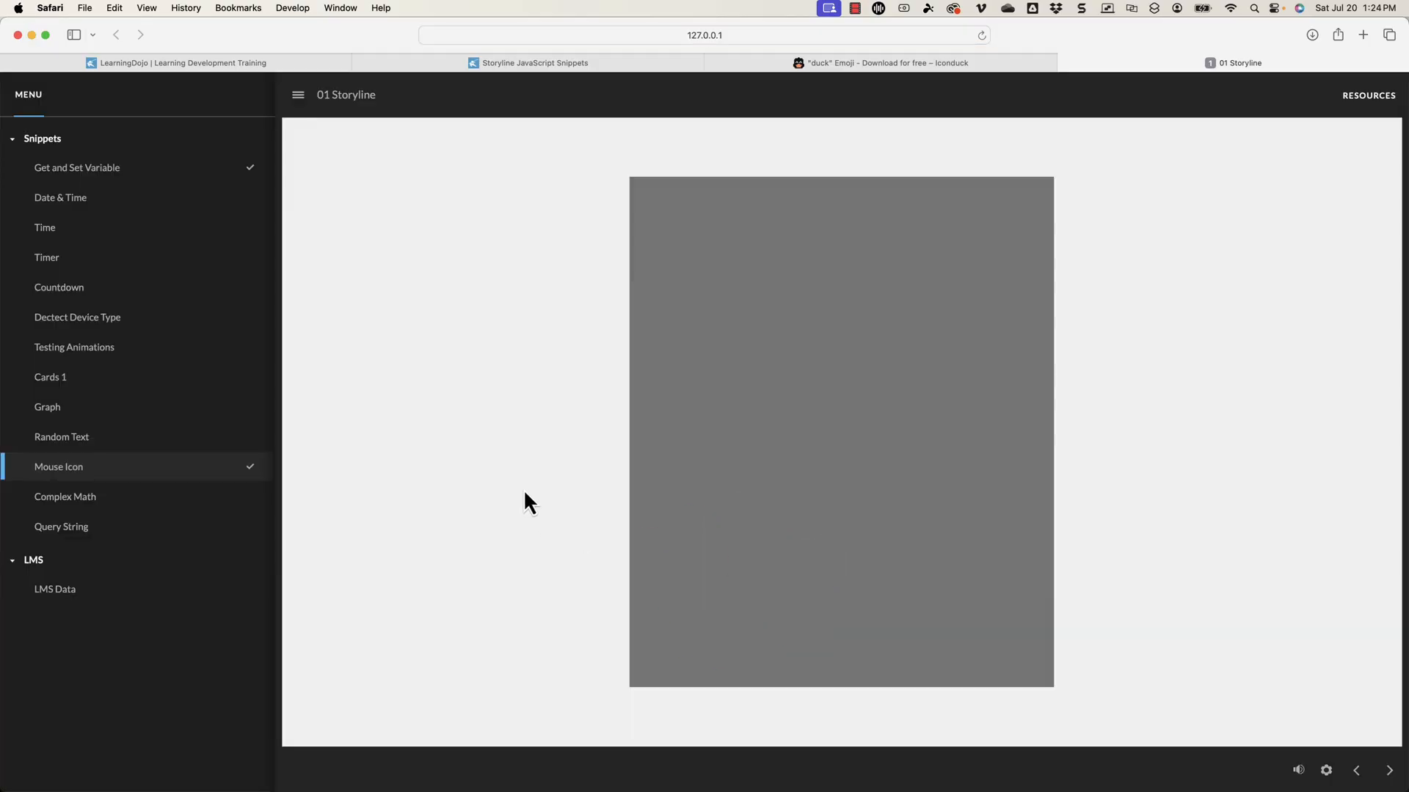
mouse_move(533, 500)
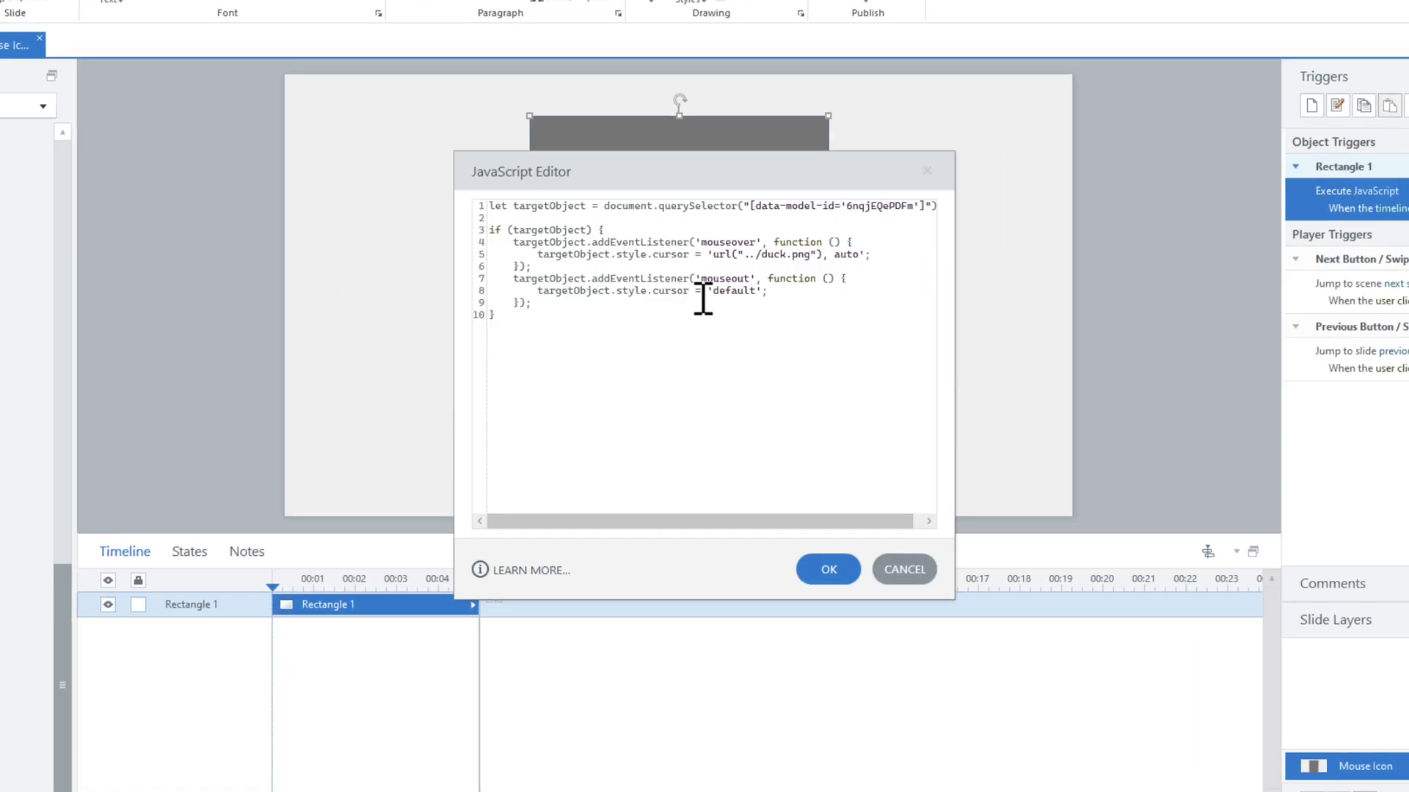
double_click(723, 278)
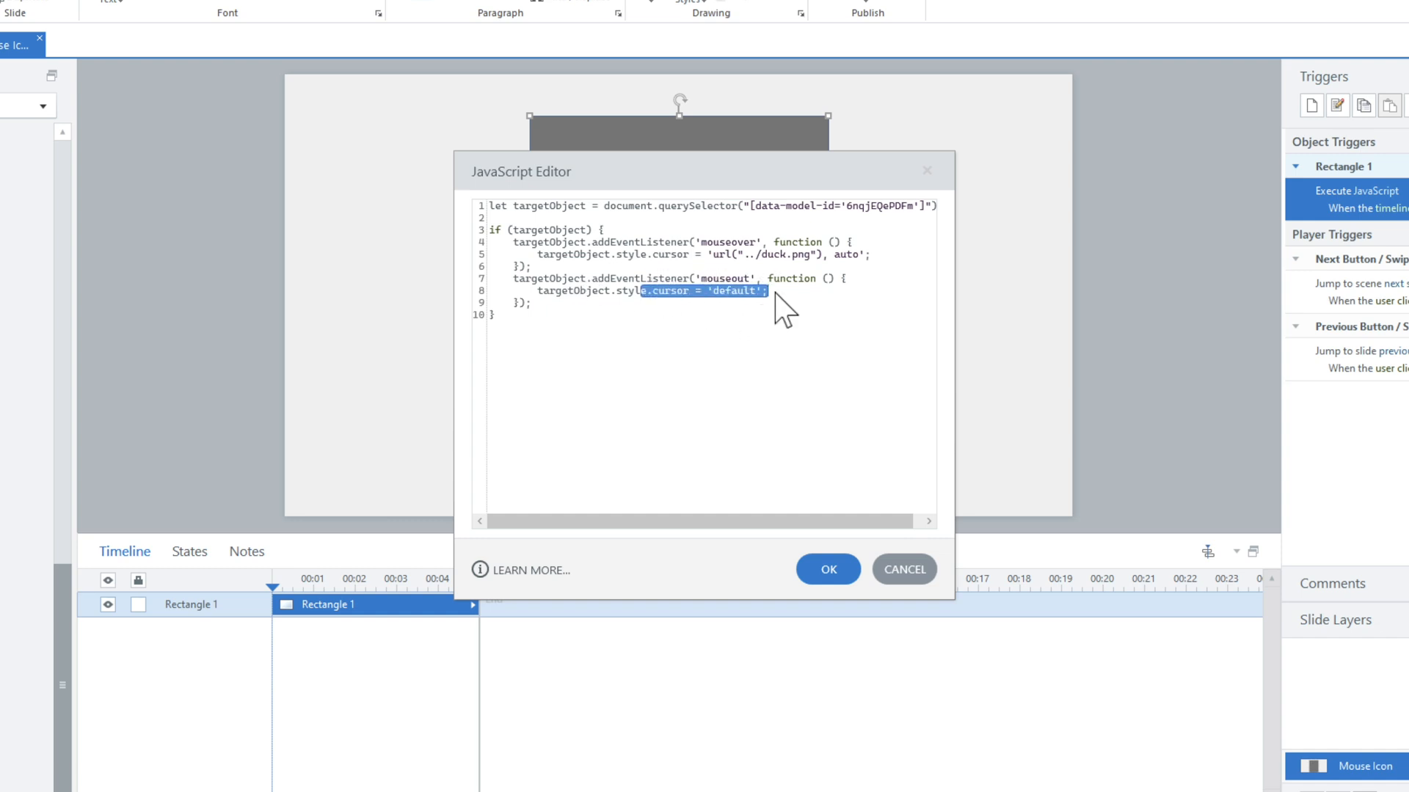
left_click(791, 296)
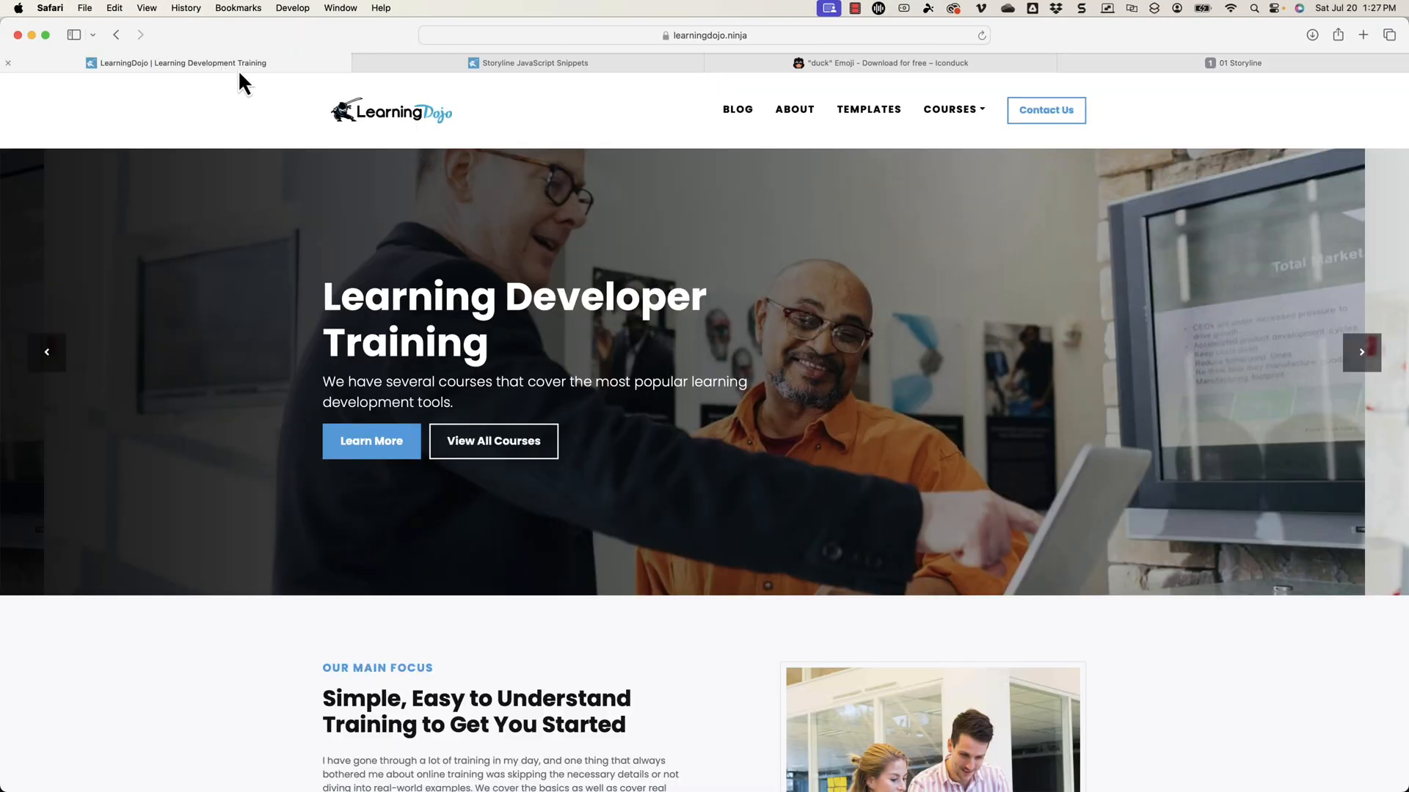
Step: Browse Learning Dojo's Blog and Templates pages, then show the Courses dropdown
left_click(737, 109)
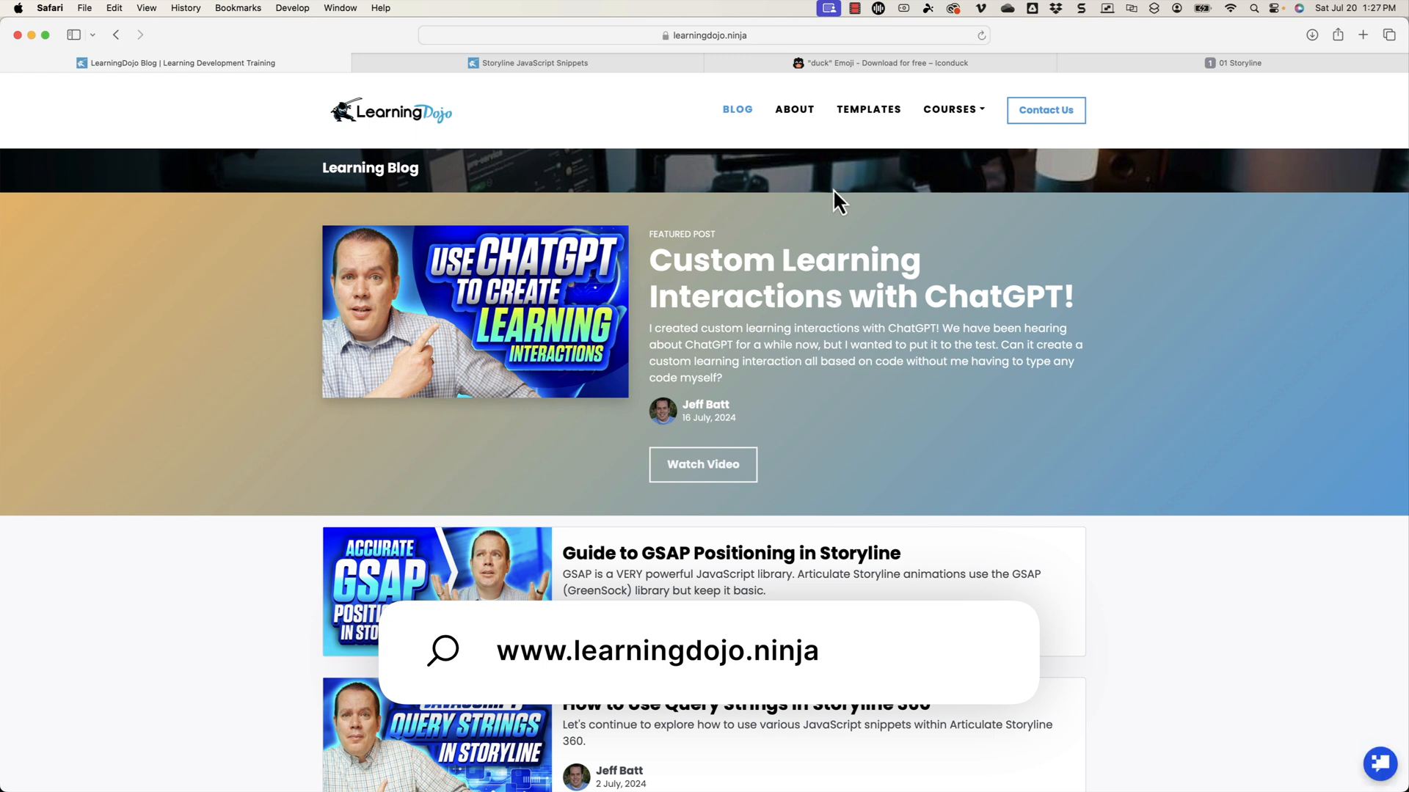
left_click(868, 109)
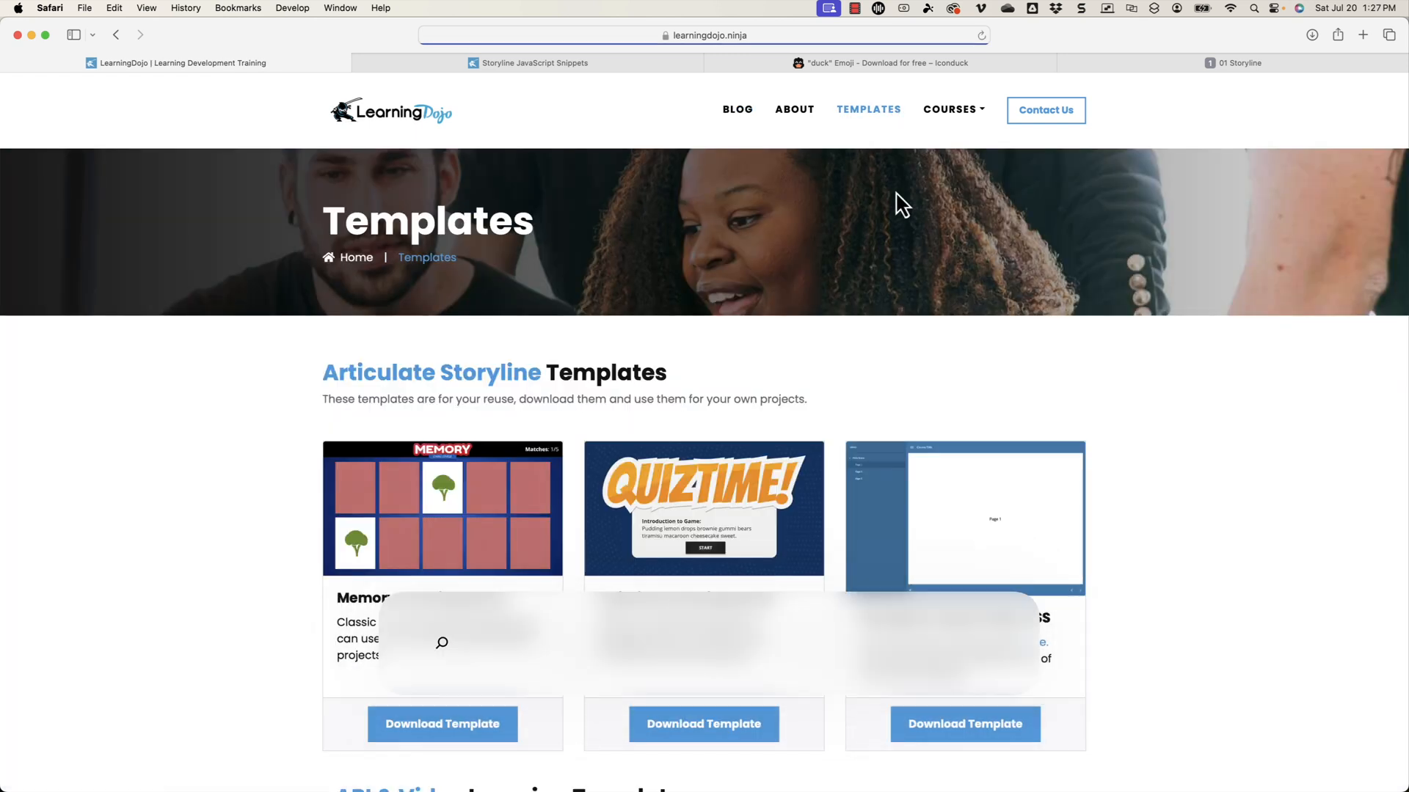
scroll("down", 3)
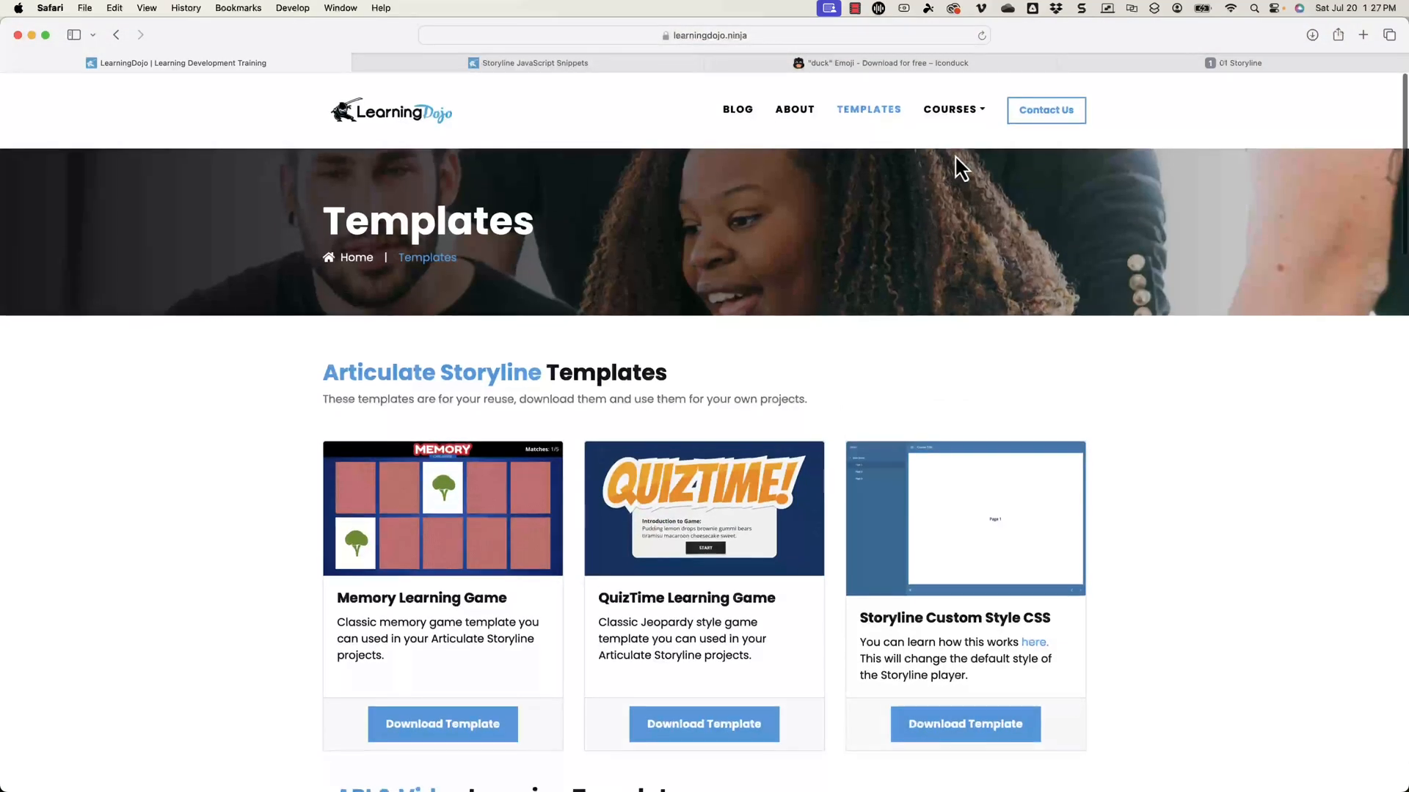
left_click(949, 108)
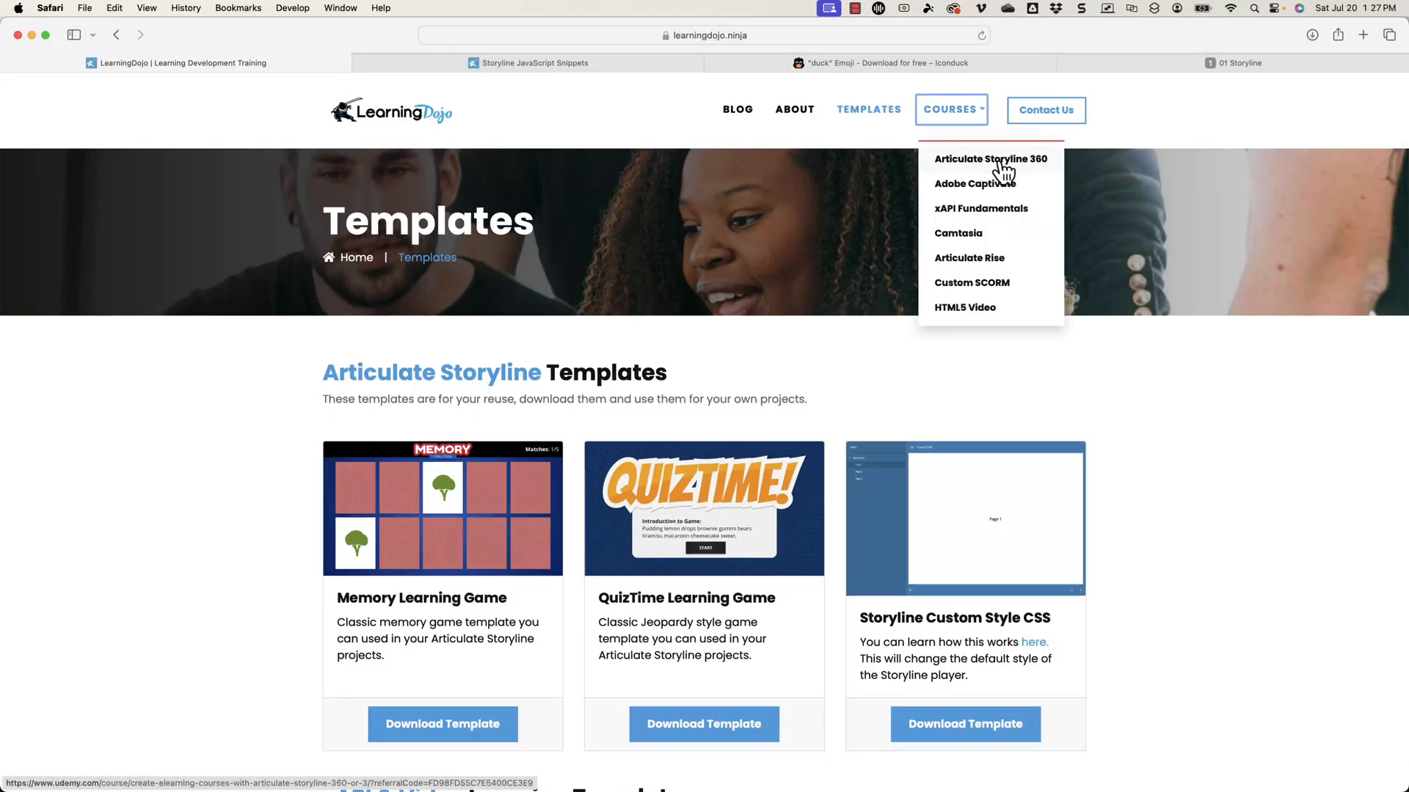
mouse_move(975, 184)
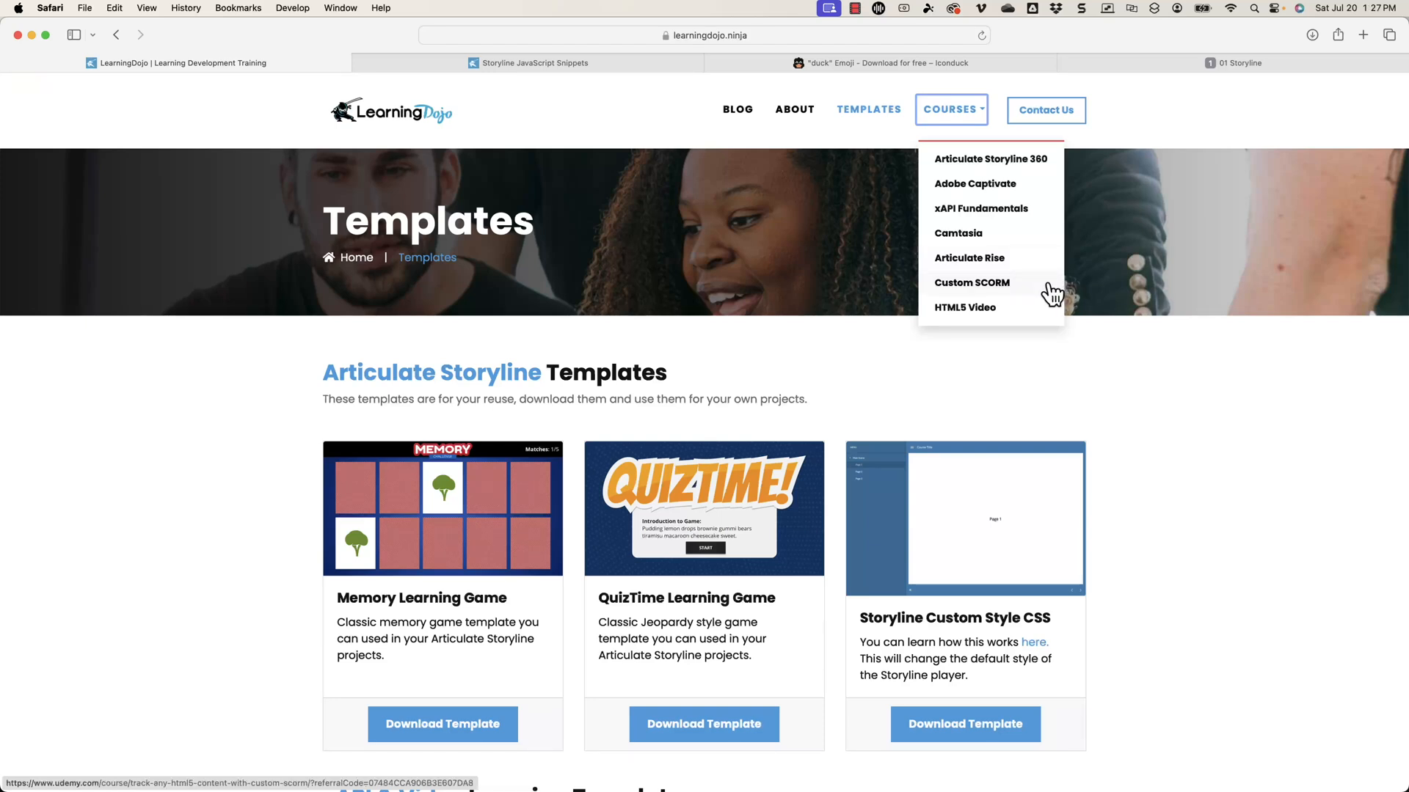
mouse_move(964, 308)
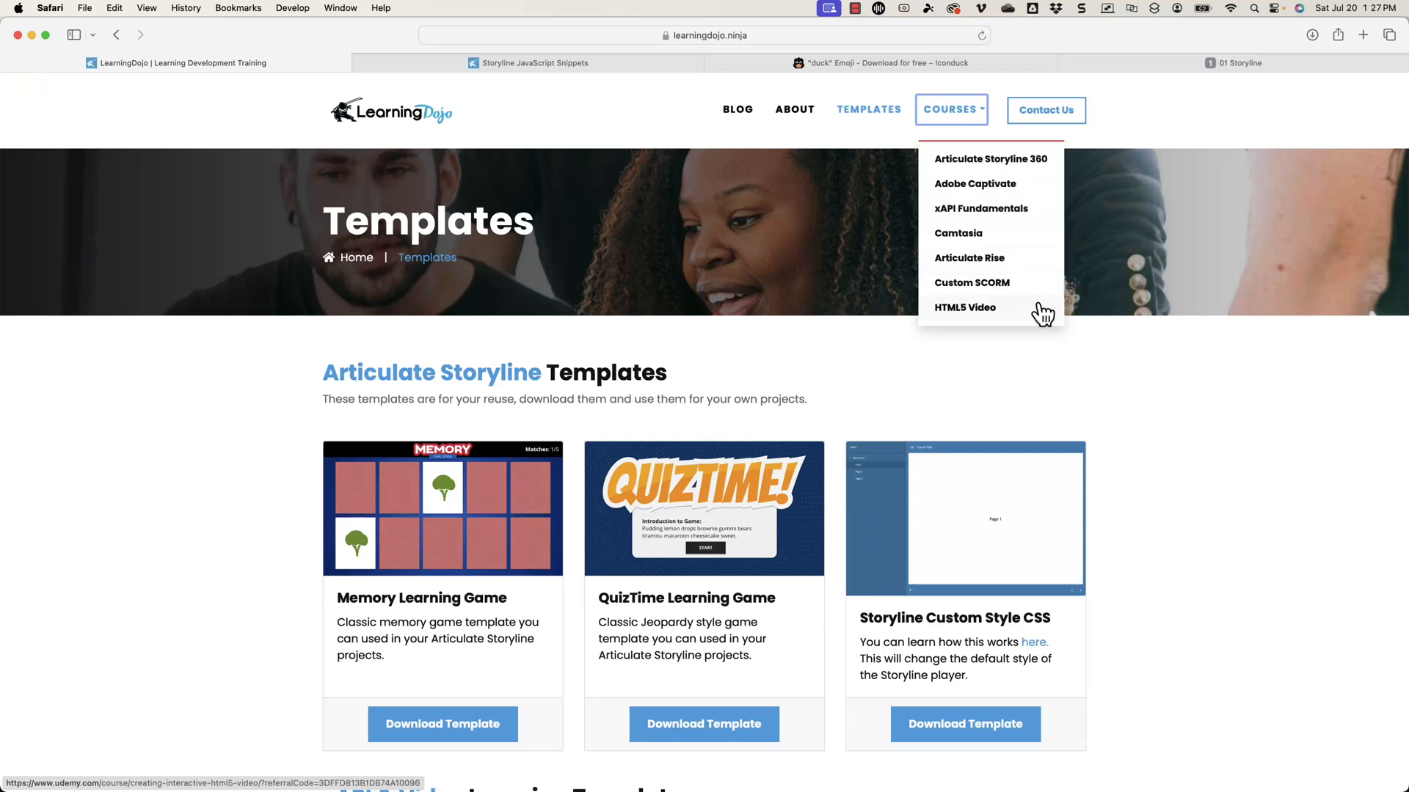